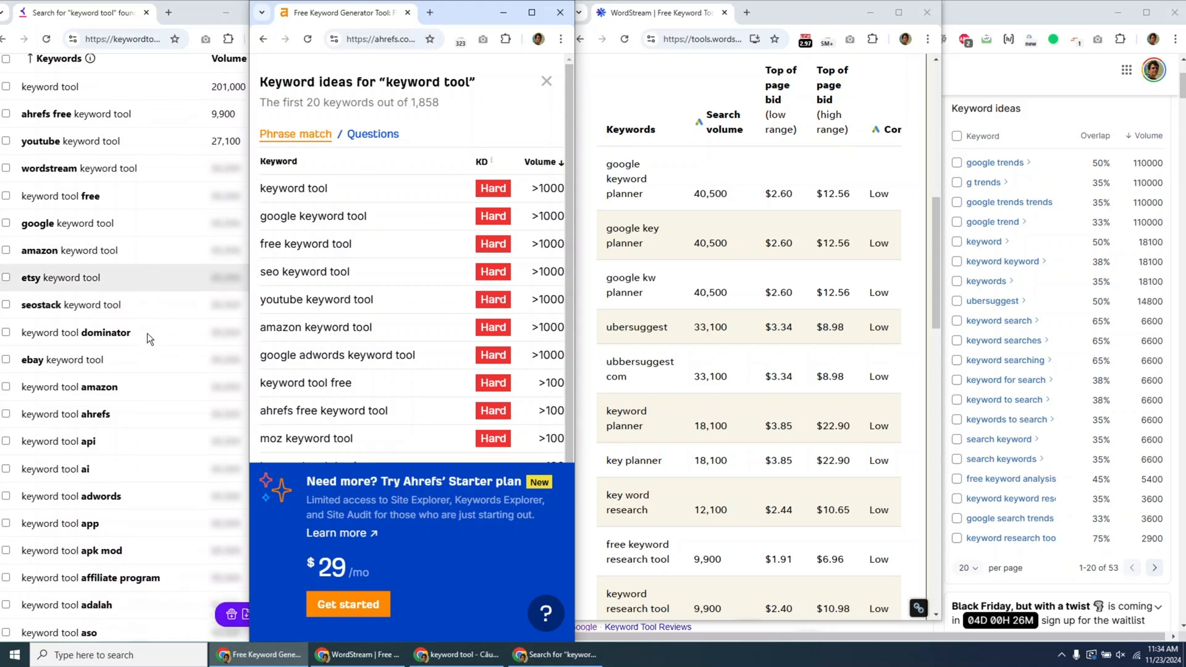
- Scroll through the WordStream results, then view the 'keyword planner' Google search with Keyword Surfer's sidebar
{"action": "scroll", "scroll_direction": "down", "scroll_amount": 3}
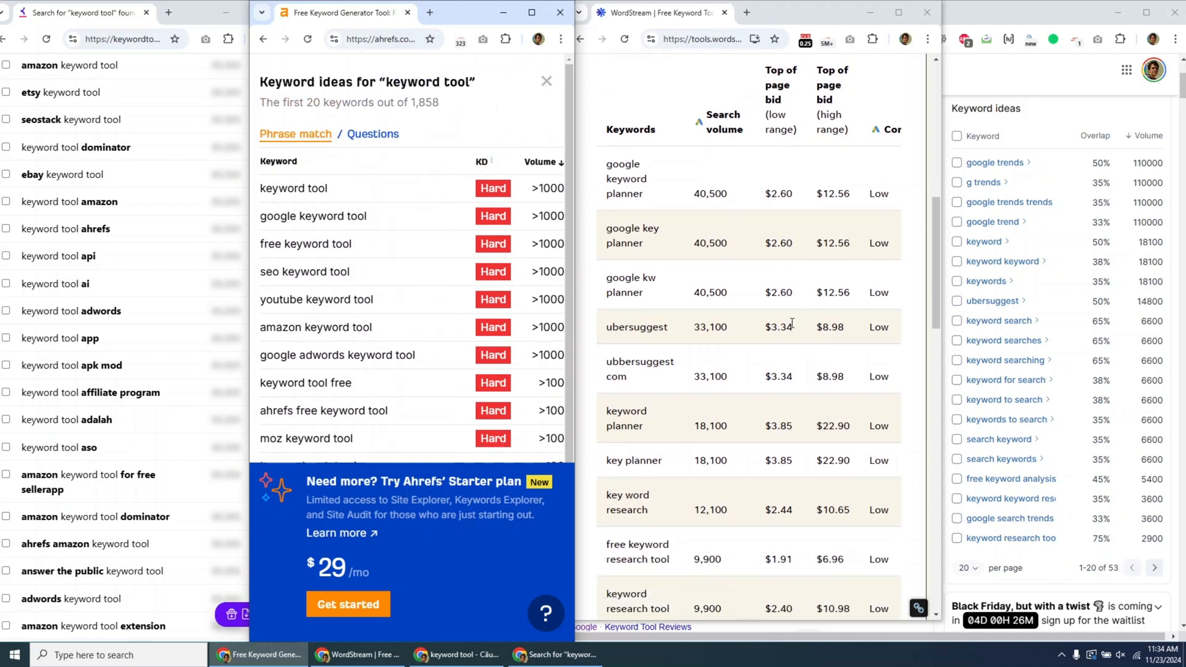
{"action": "scroll", "scroll_direction": "down", "scroll_amount": 3}
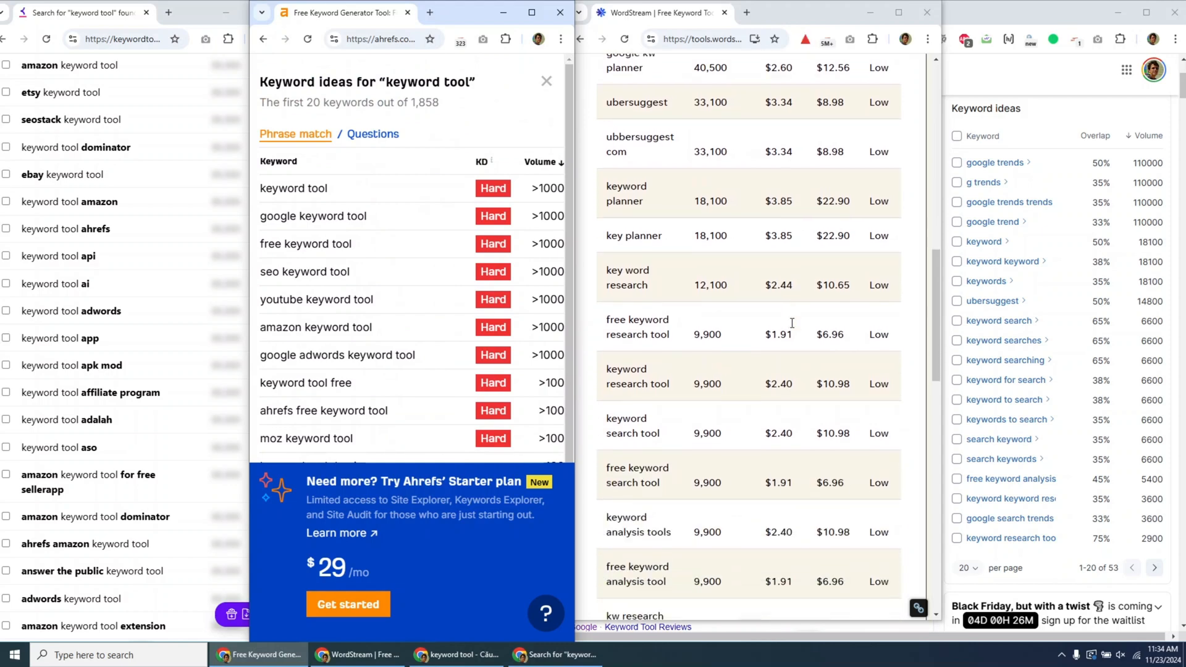
{"action": "scroll", "scroll_direction": "down", "scroll_amount": 3}
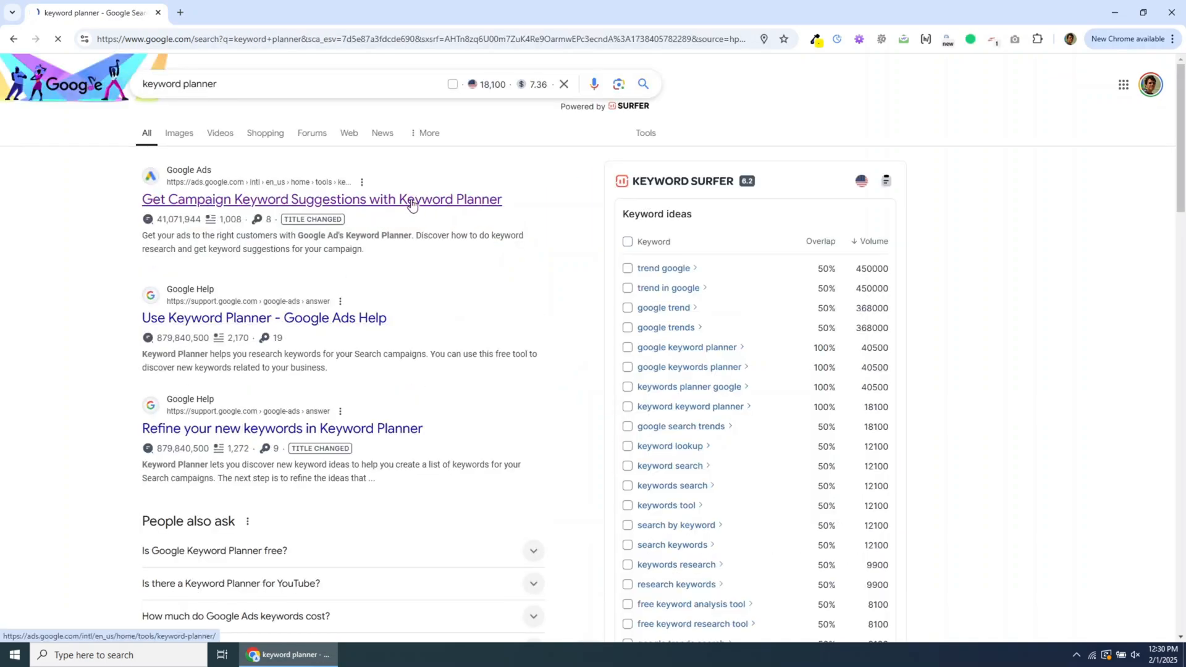
- Get Keyword Planner ideas for 'keyword tool' and select the 10K–100K search range
{"action": "left_click", "coordinate": [321, 199]}
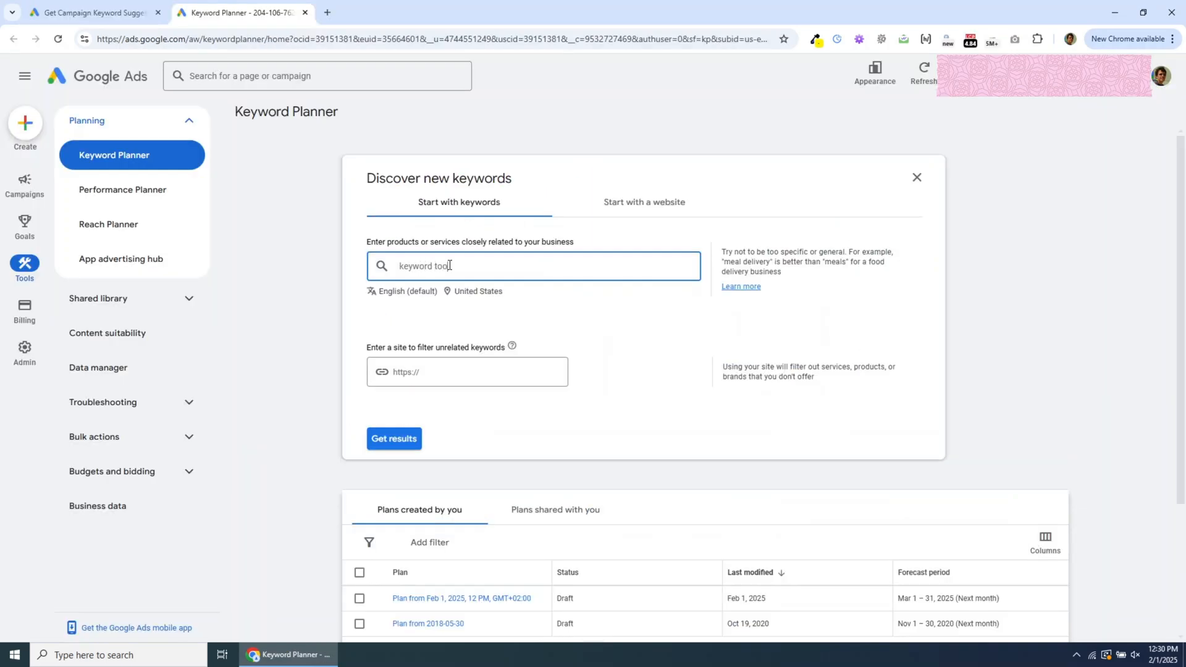
{"action": "left_click", "coordinate": [393, 439]}
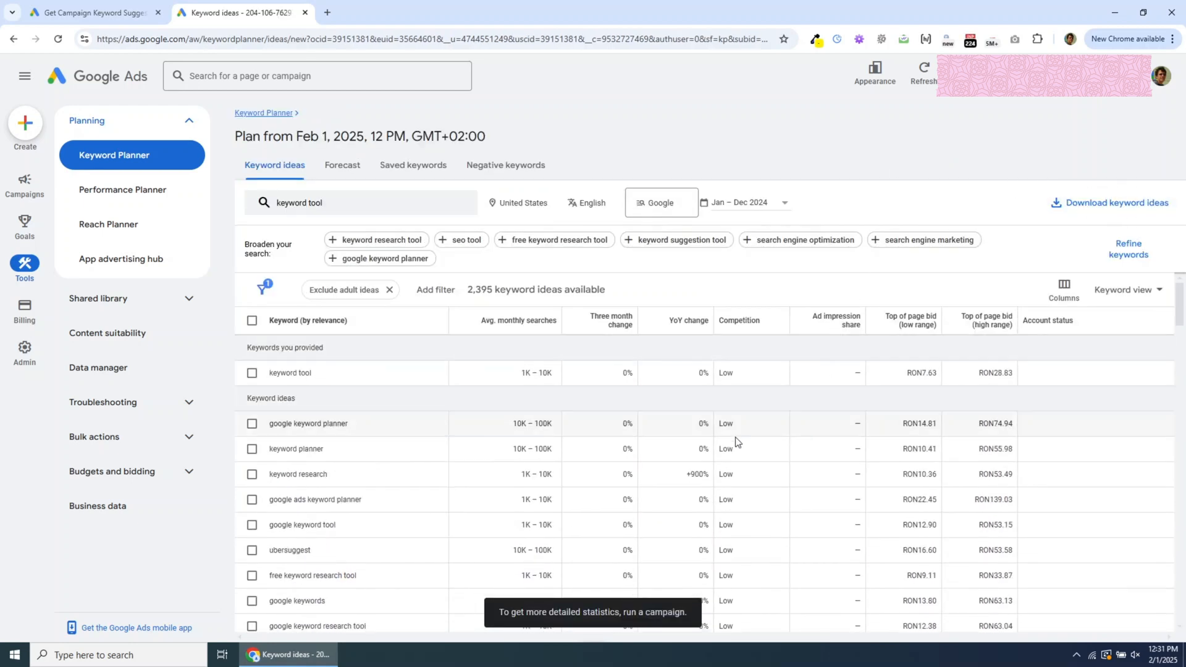
{"action": "double_click", "coordinate": [535, 372]}
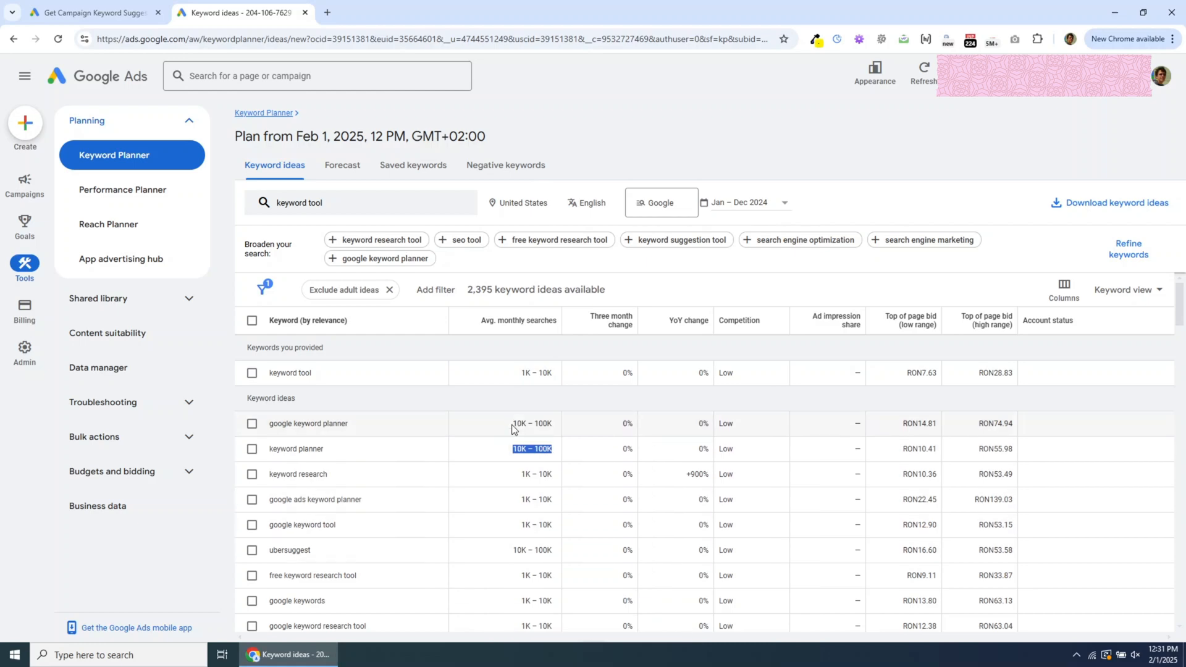
{"action": "mouse_move", "coordinate": [697, 309]}
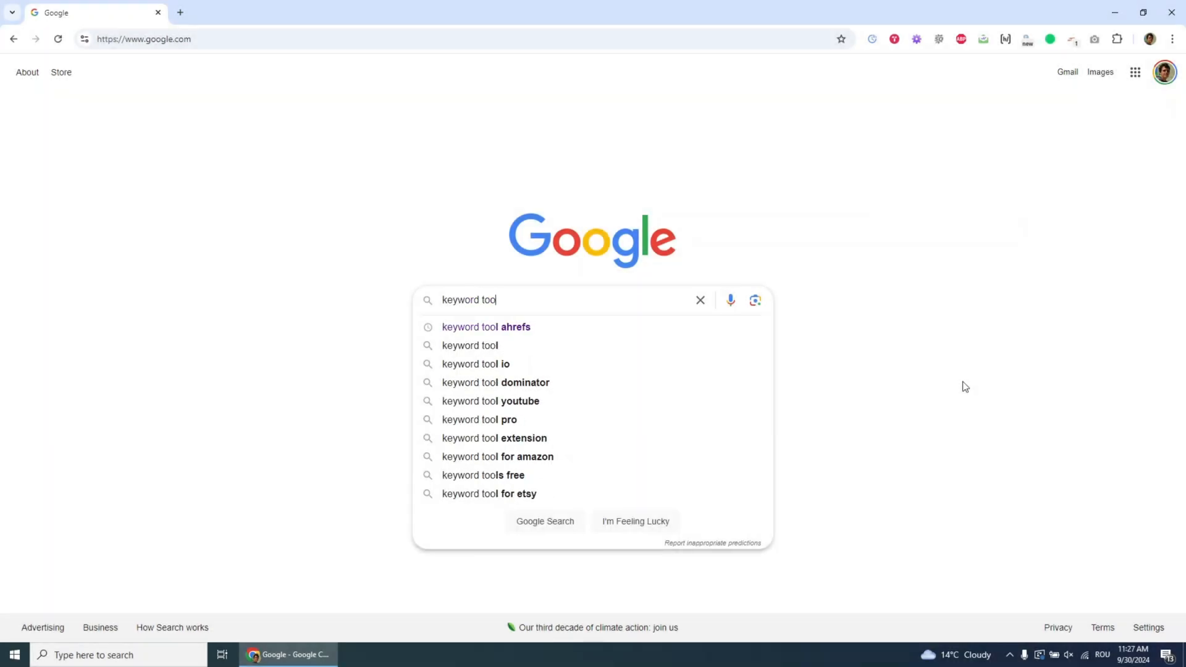
- Search Google for the 'keyword tool io' suggestion and scroll to the keywordtool.io link
{"action": "left_click", "coordinate": [475, 363]}
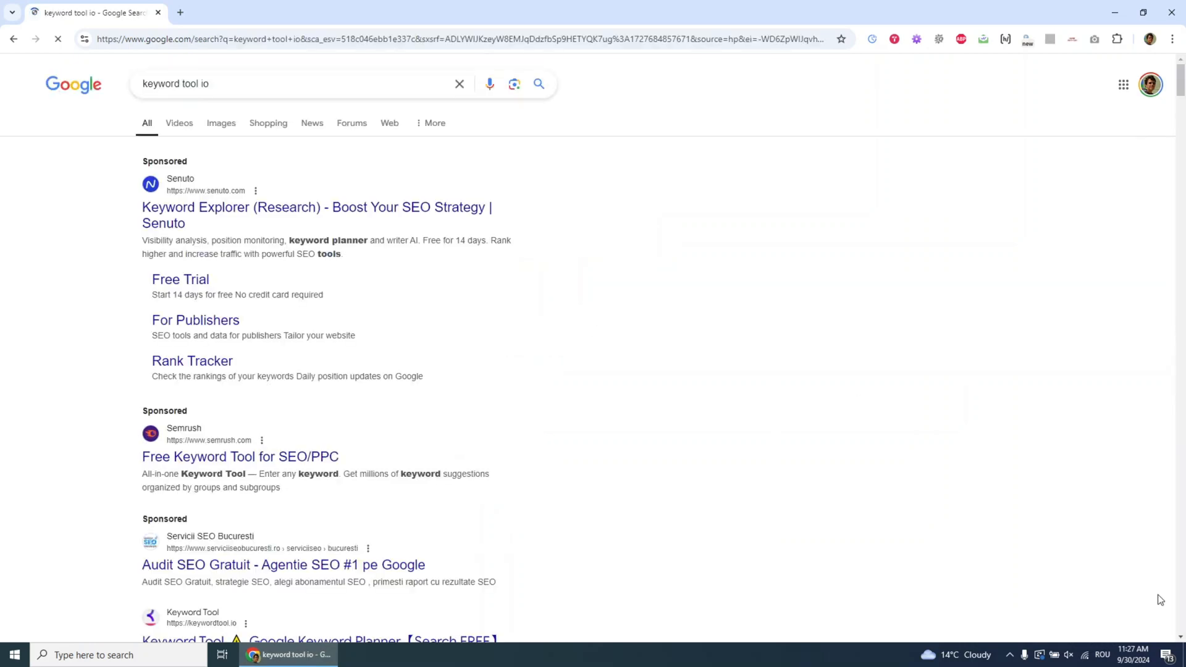
{"action": "scroll", "scroll_direction": "down", "scroll_amount": 3}
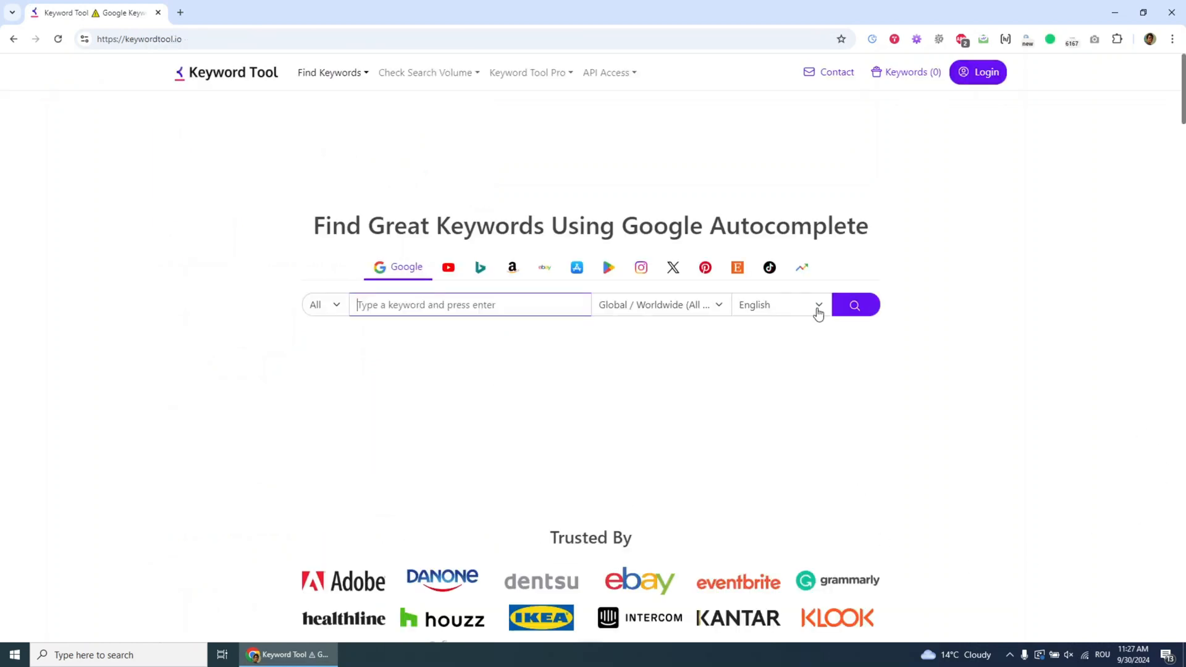
{"action": "left_click", "coordinate": [780, 305]}
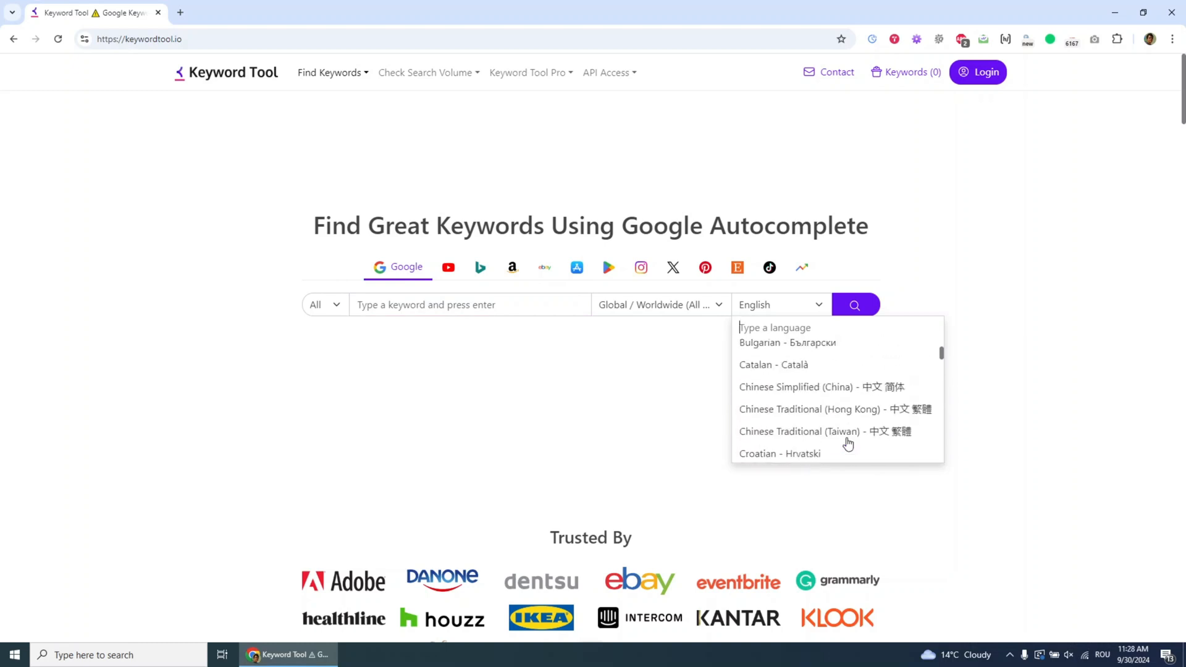
{"action": "left_click", "coordinate": [657, 305]}
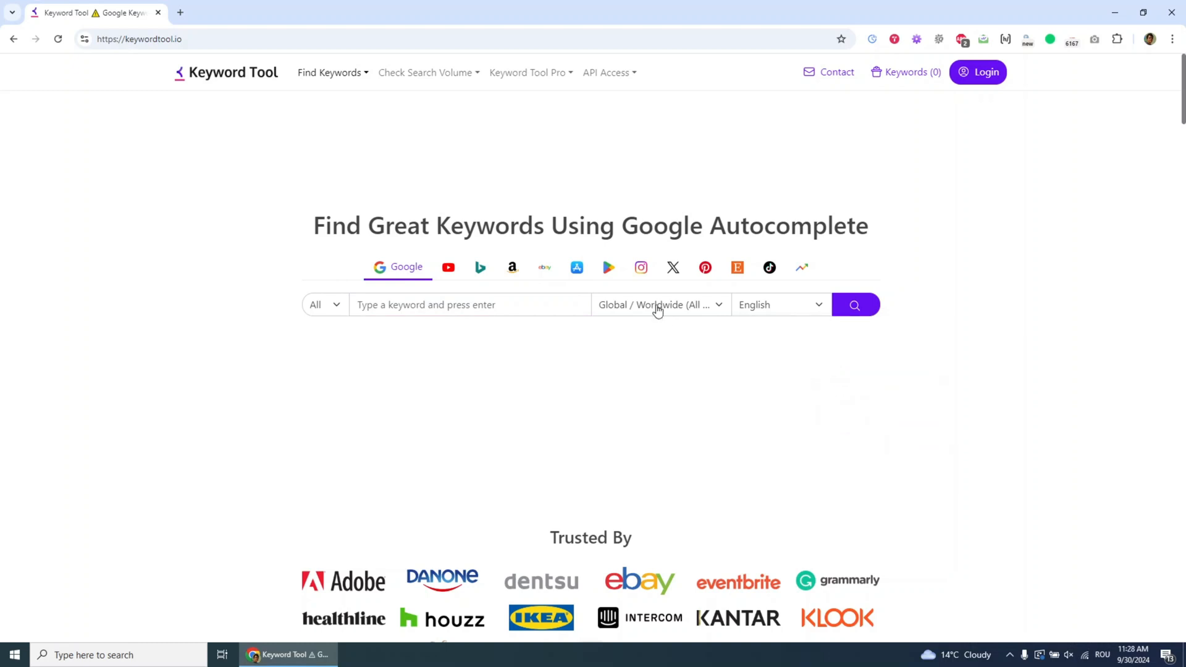
{"action": "left_click", "coordinate": [659, 304]}
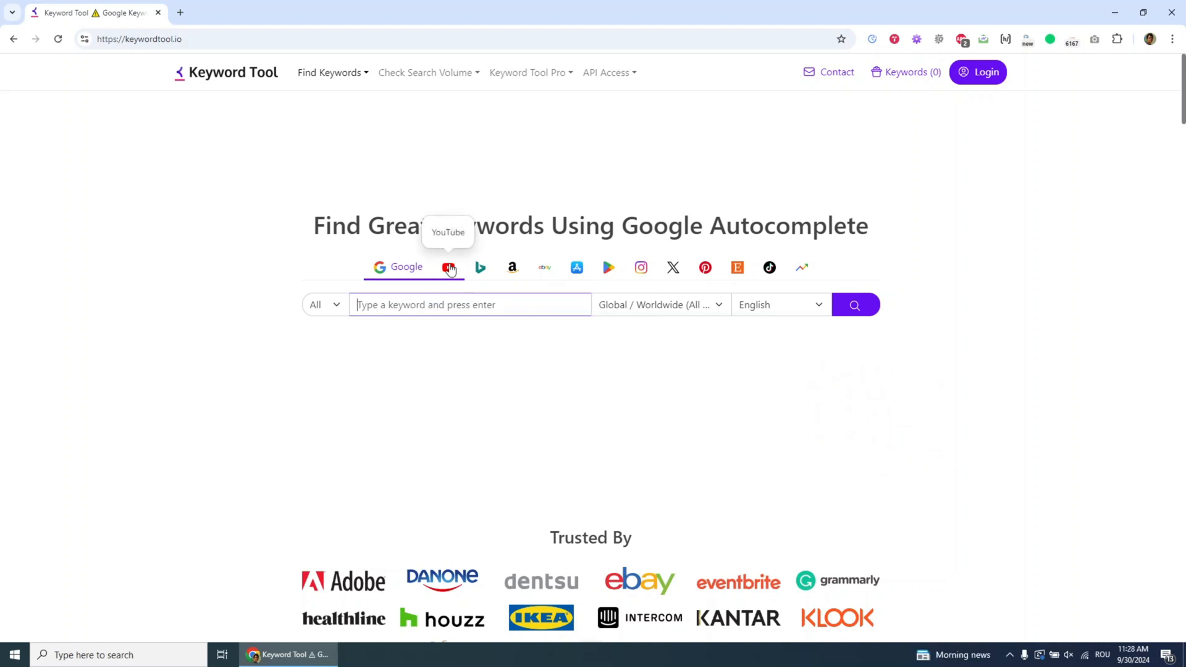
{"action": "left_click", "coordinate": [447, 267]}
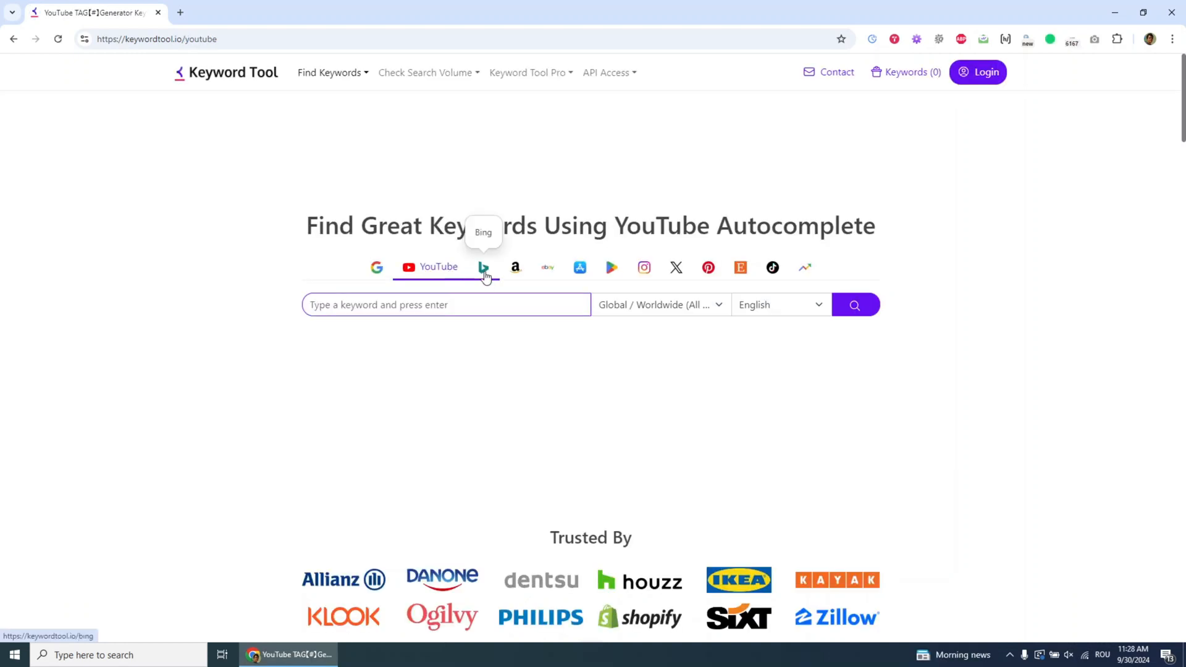
{"action": "left_click", "coordinate": [483, 267]}
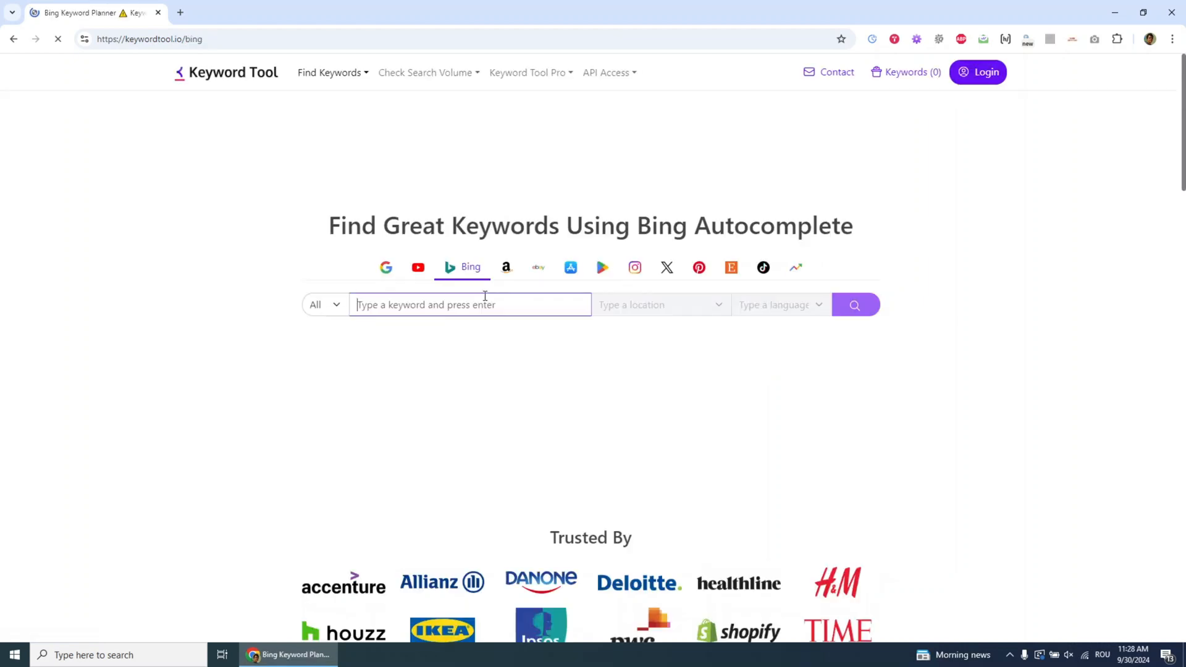
{"action": "left_click", "coordinate": [397, 266]}
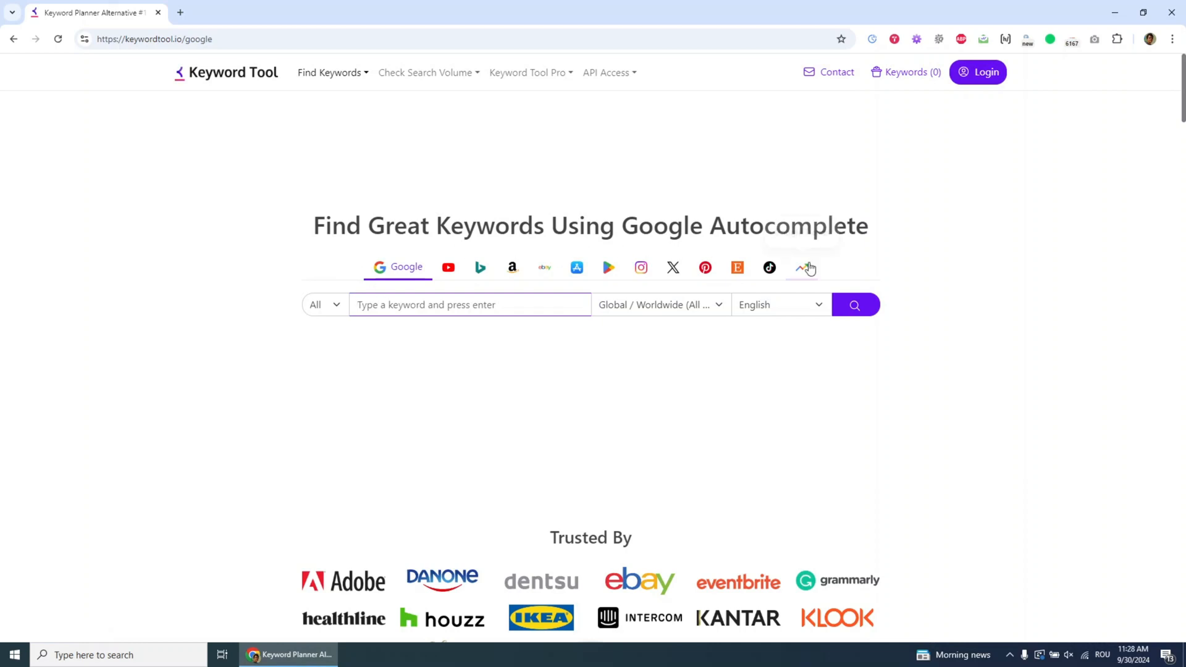
- Search keywordtool.io for 'keyword tool' and browse its 477 Google keyword suggestions
{"action": "type", "text": "keyword tool"}
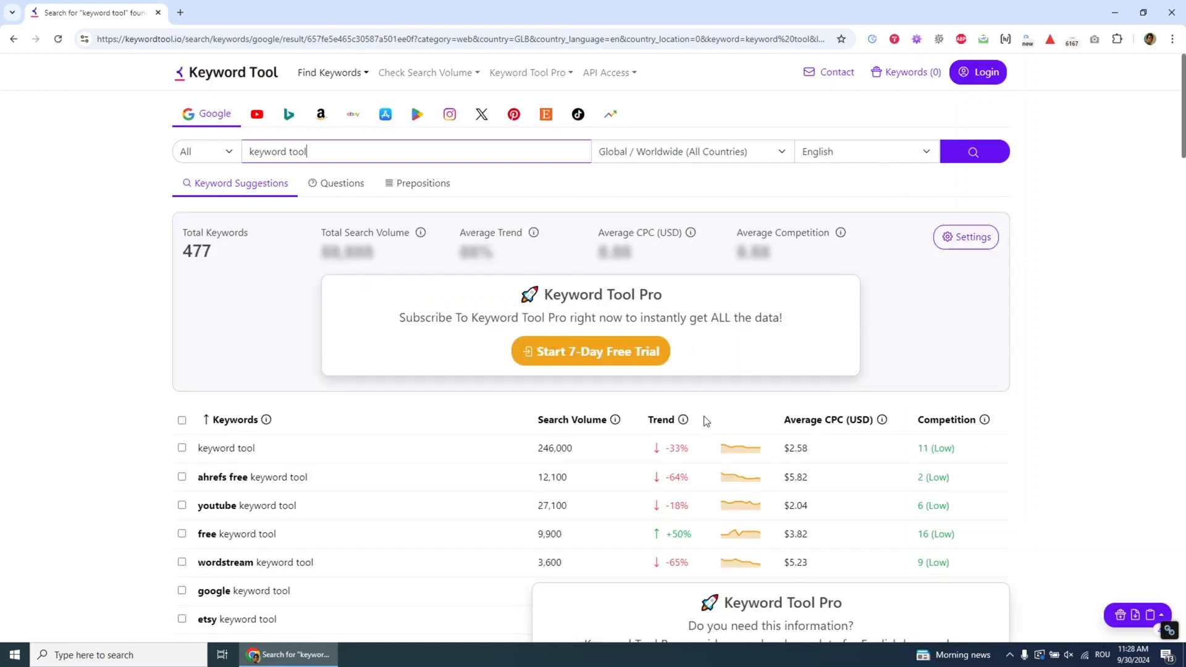
{"action": "scroll", "scroll_direction": "down", "scroll_amount": 3}
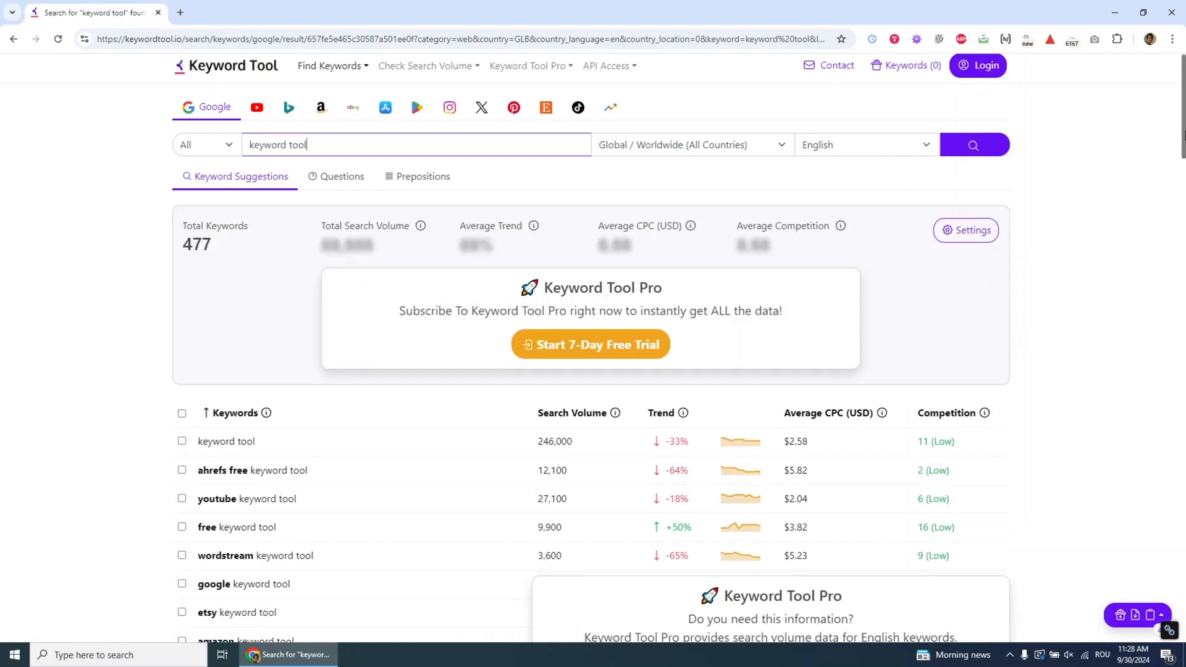
{"action": "scroll", "scroll_direction": "down", "scroll_amount": 3}
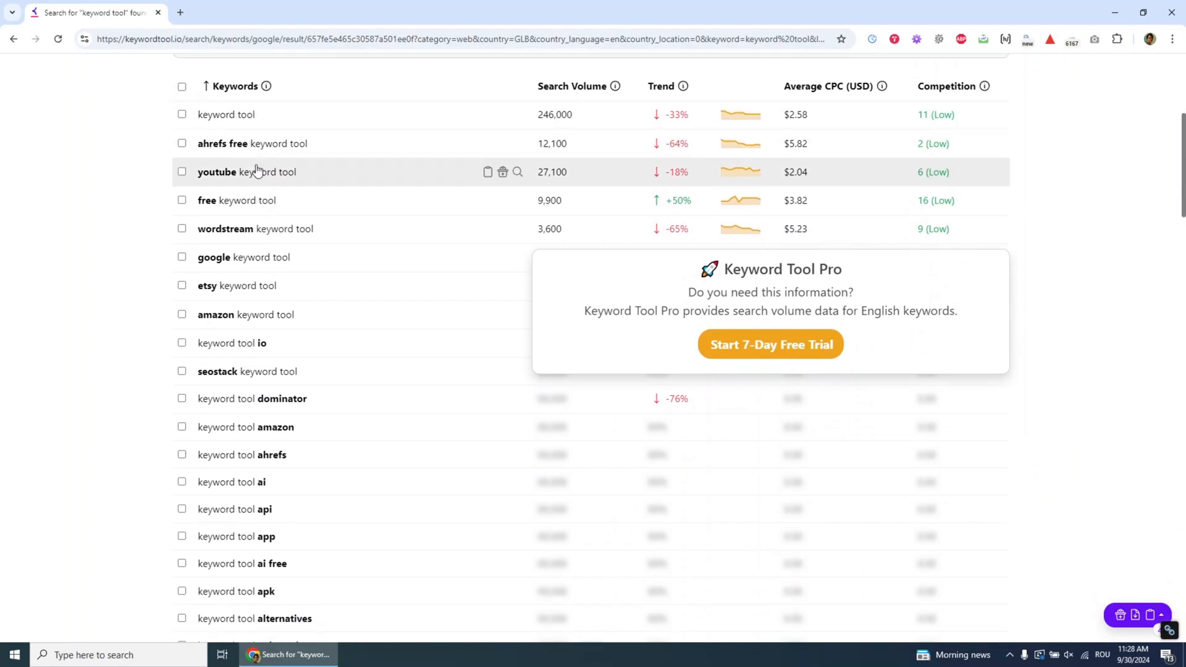
{"action": "mouse_move", "coordinate": [272, 232]}
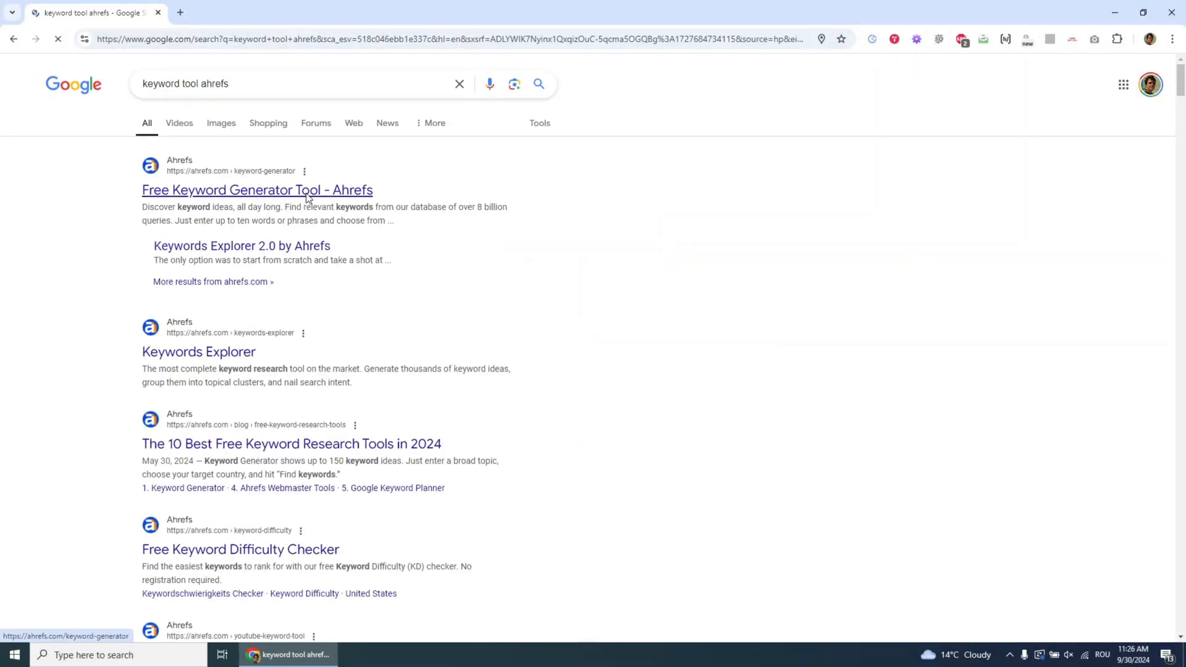
- Go to Ahrefs Free Keyword Generator and review the target country list, keeping United States
{"action": "left_click", "coordinate": [257, 190]}
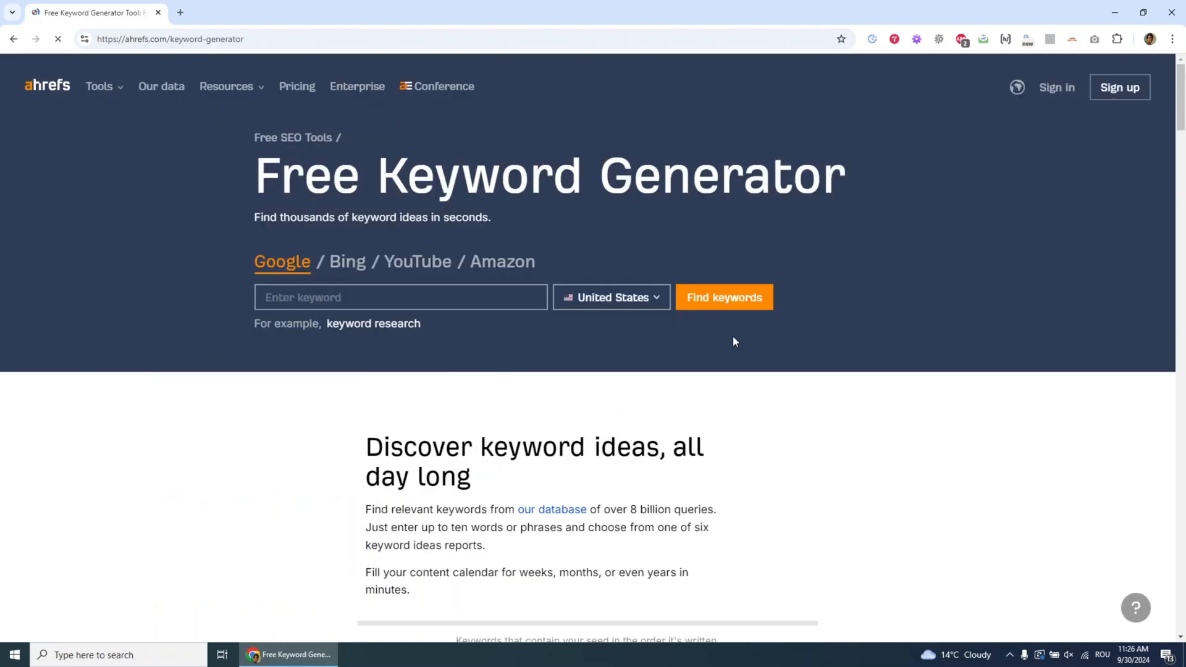
{"action": "left_click", "coordinate": [610, 296]}
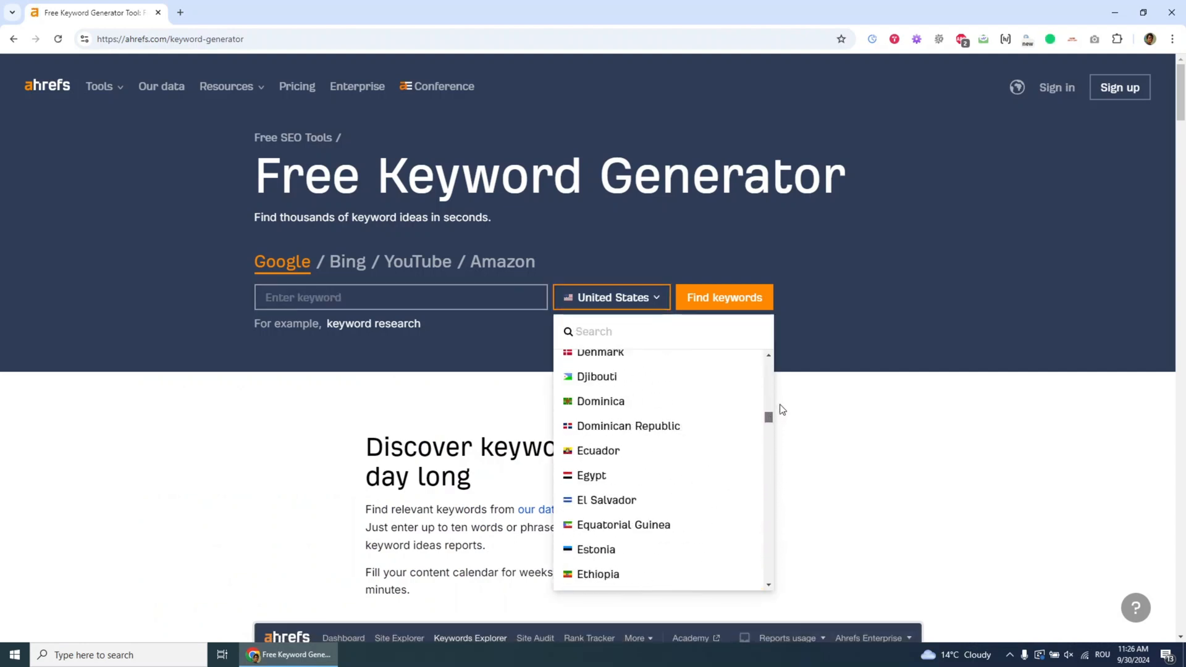
{"action": "scroll", "scroll_direction": "down", "scroll_amount": 3}
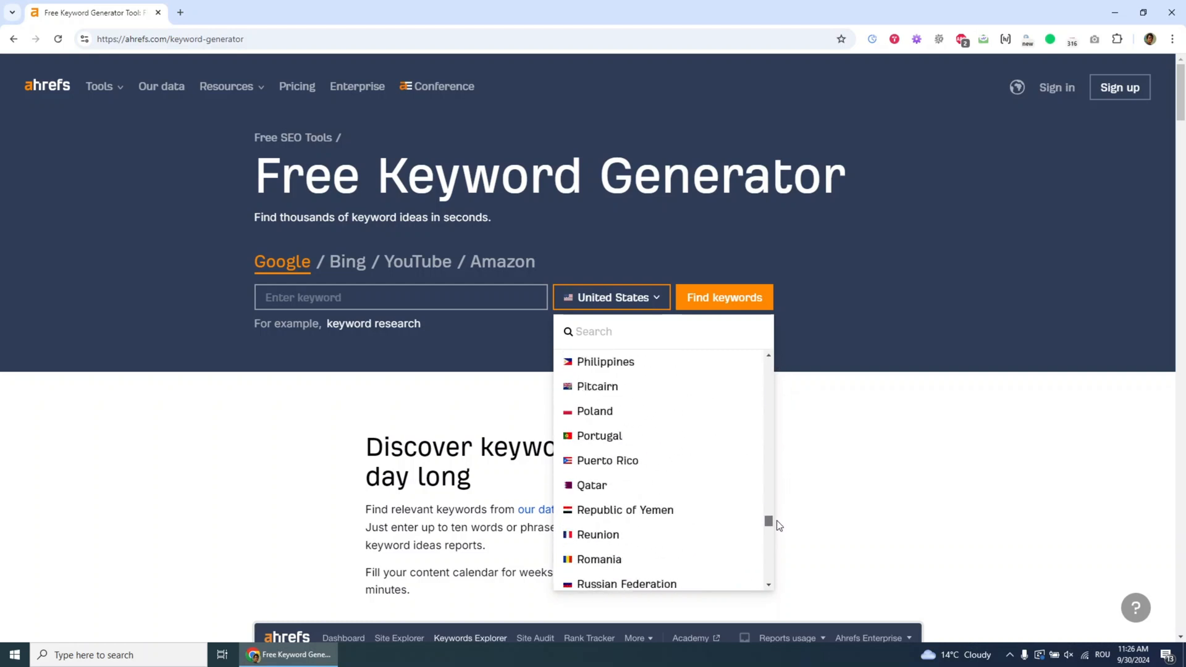
{"action": "scroll", "scroll_direction": "down", "scroll_amount": 3}
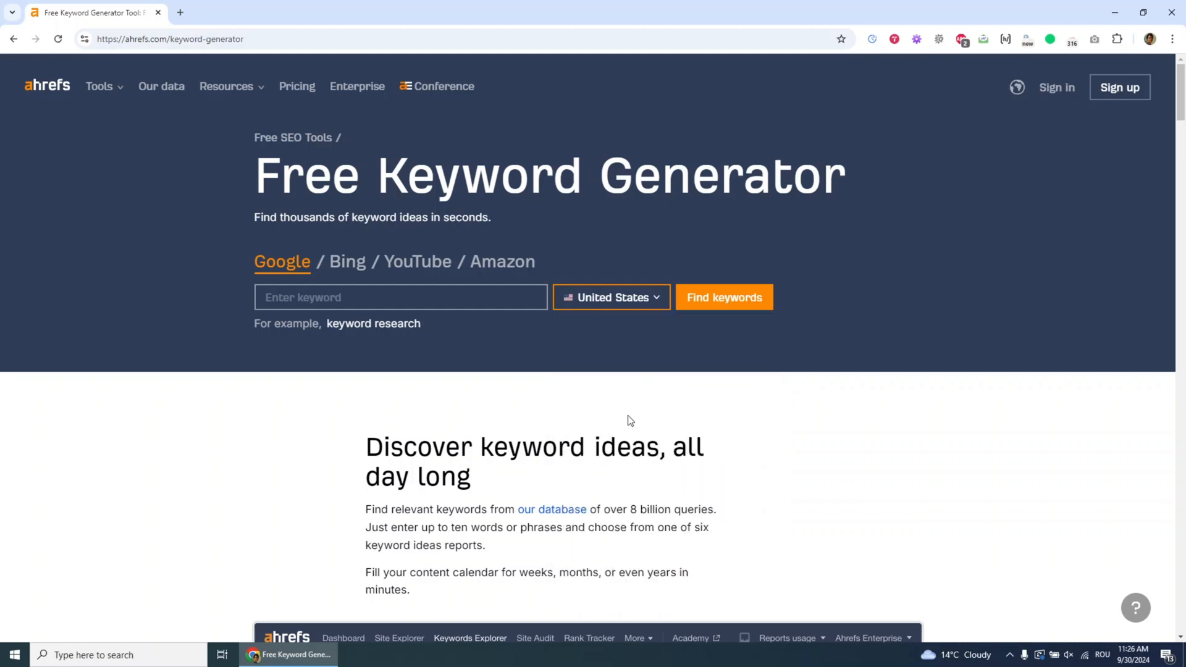
- Enter 'keyword tool' and find Google keyword ideas for it
{"action": "type", "text": "k"}
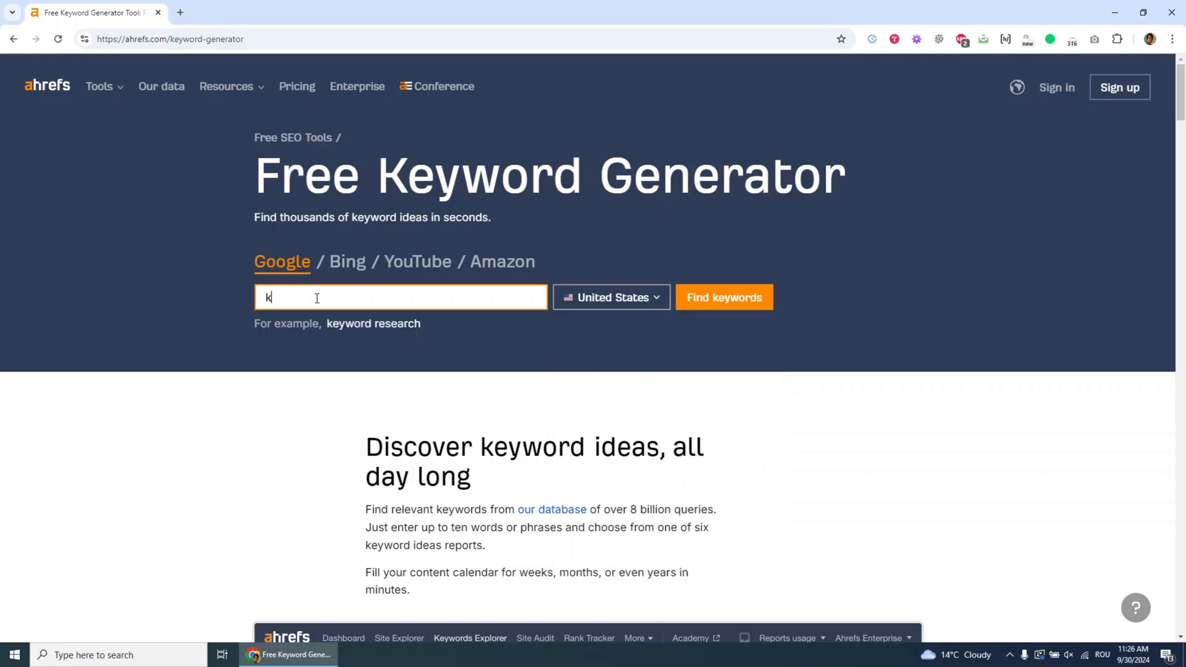
{"action": "type", "text": "eyword tool"}
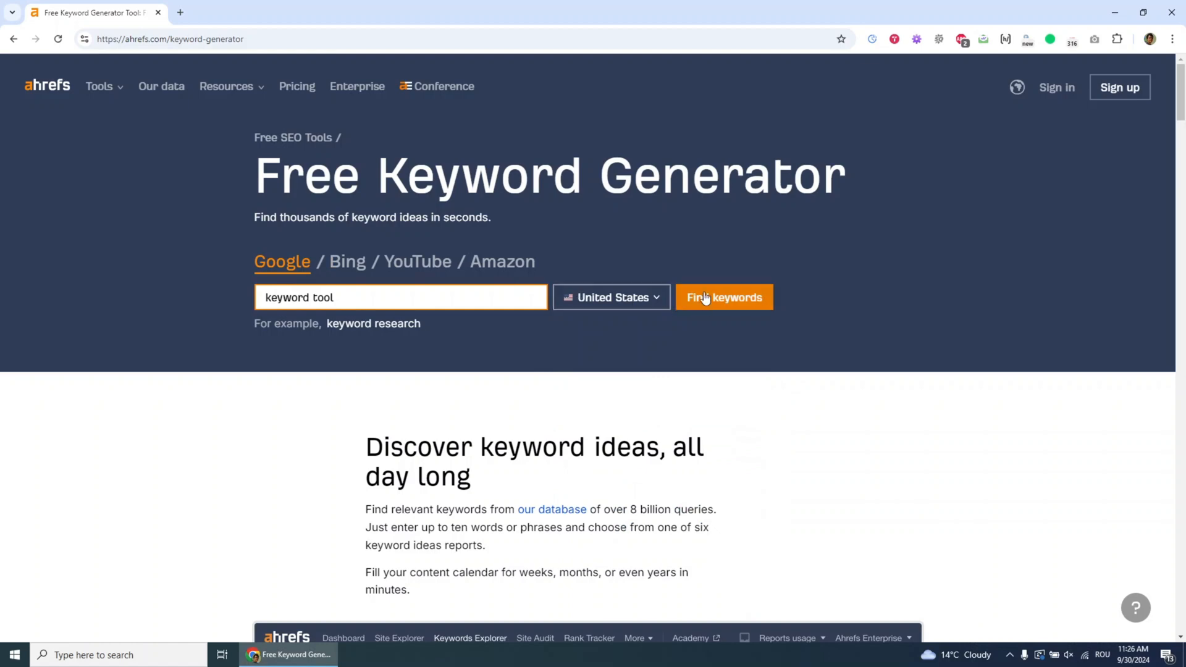
{"action": "left_click", "coordinate": [723, 297]}
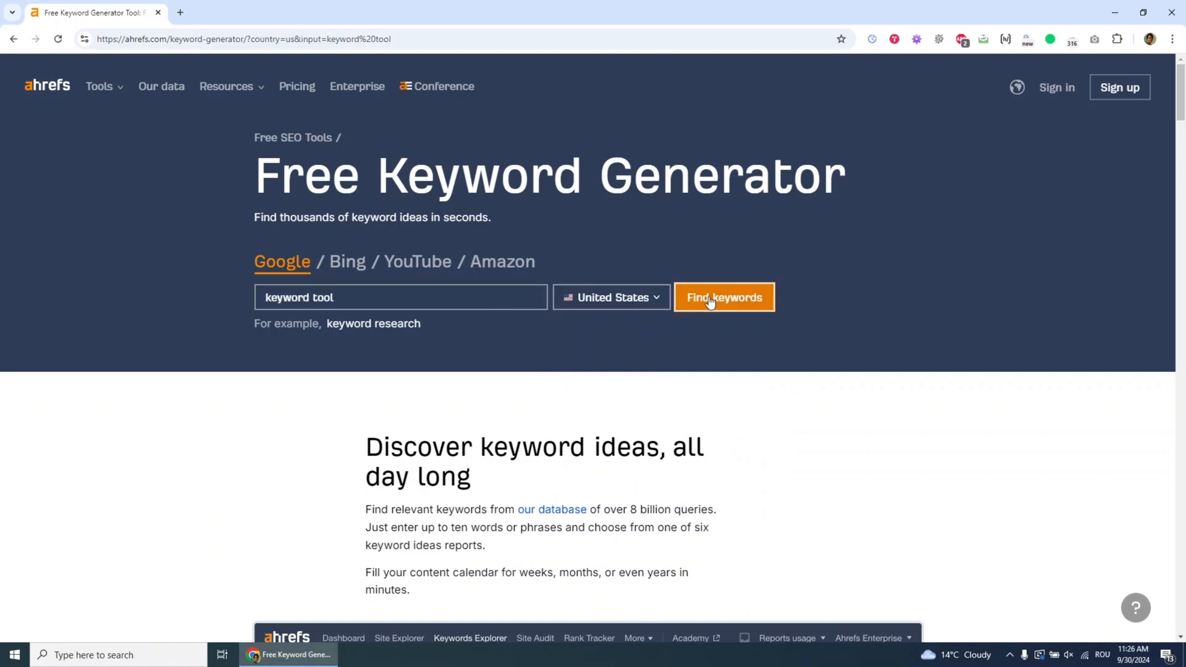
- Browse the phrase-match ideas for 'keyword tool', view the Questions list, then return to phrase matches
{"action": "left_click", "coordinate": [723, 296]}
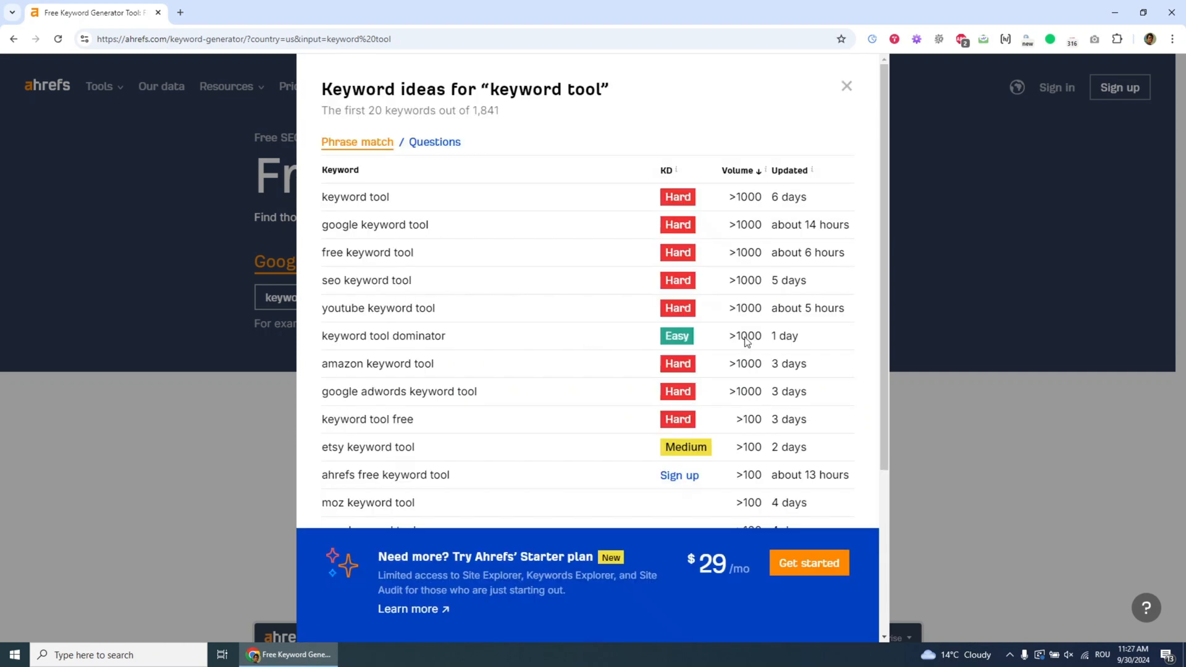
{"action": "mouse_move", "coordinate": [808, 211]}
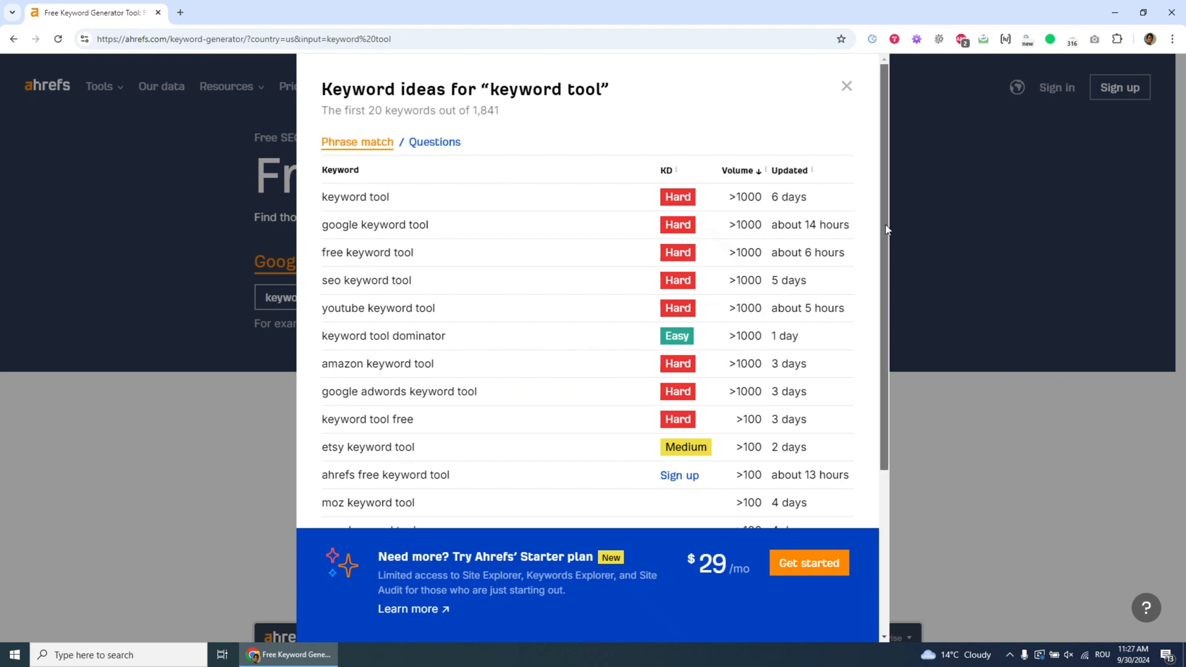
{"action": "scroll", "scroll_direction": "down", "scroll_amount": 3}
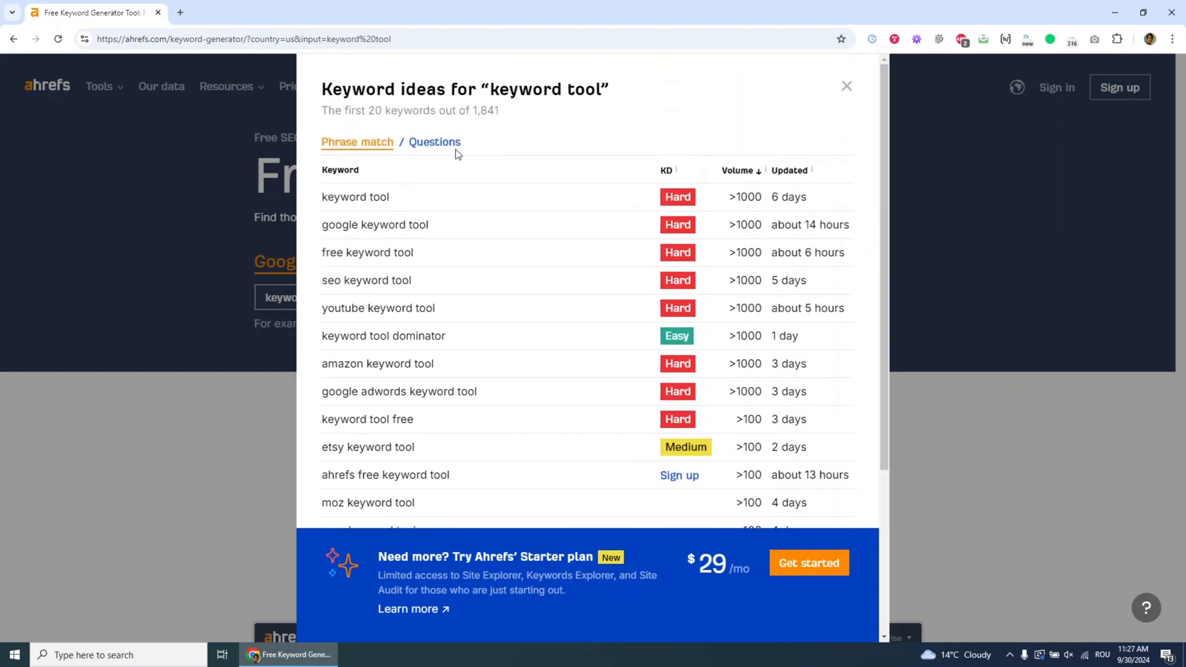
{"action": "left_click", "coordinate": [434, 142]}
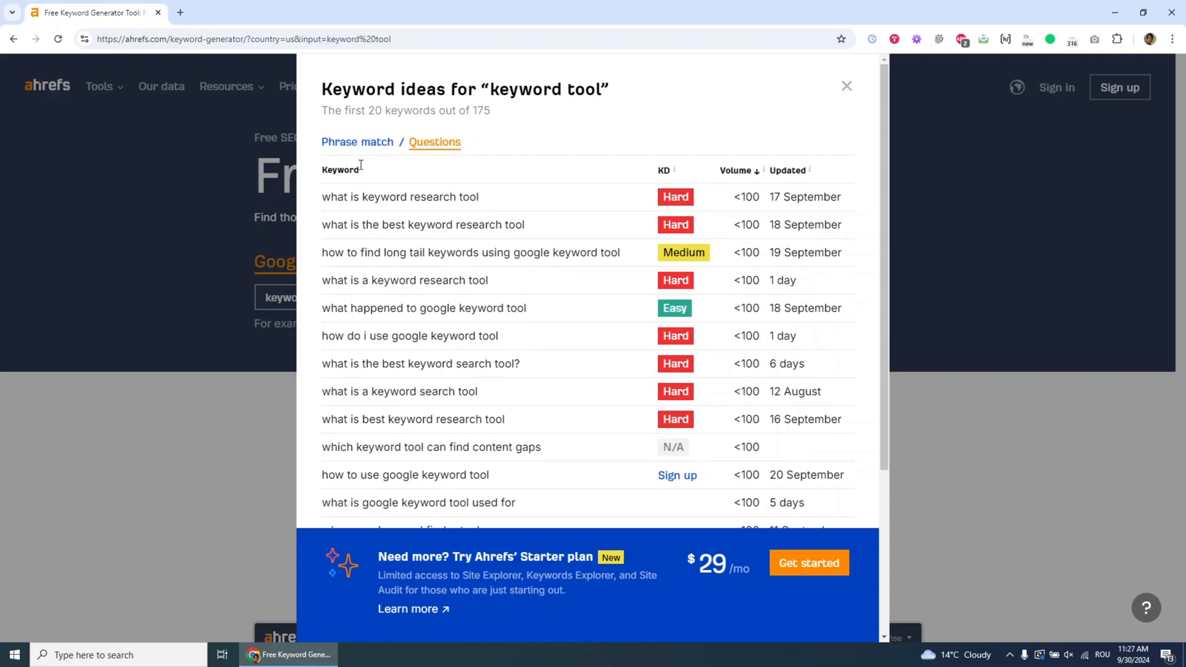
{"action": "left_click", "coordinate": [357, 142]}
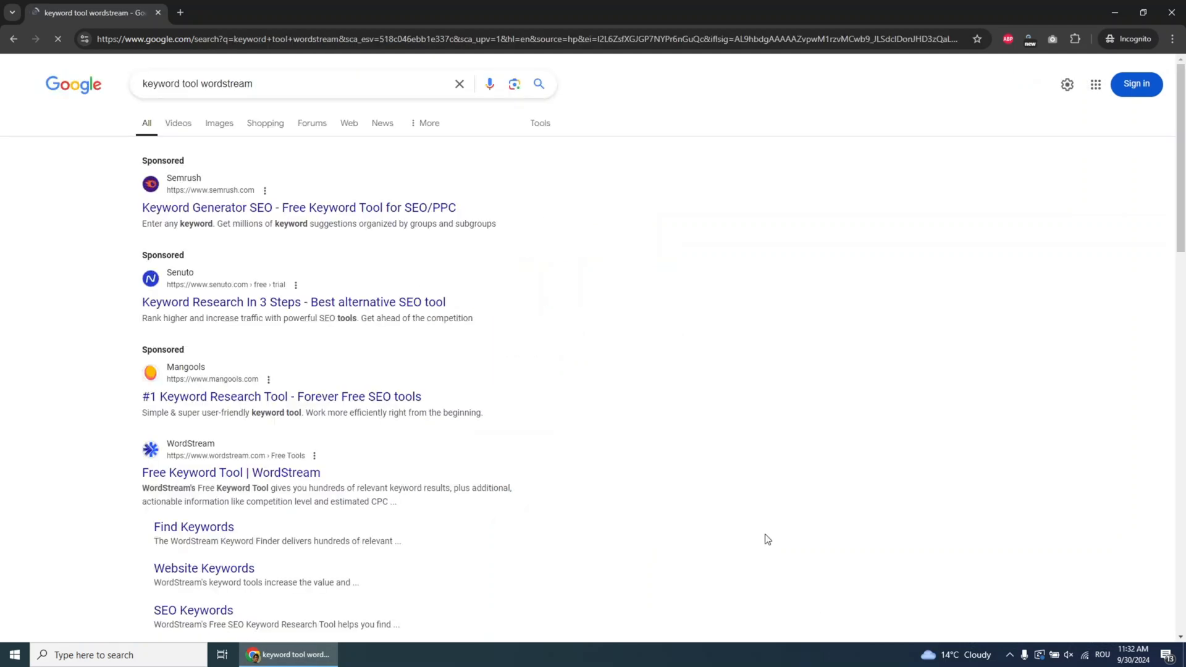
- From the Google results open WordStream's Free Keyword Tool and start entering 'keyword tool'
{"action": "scroll", "scroll_direction": "down", "scroll_amount": 3}
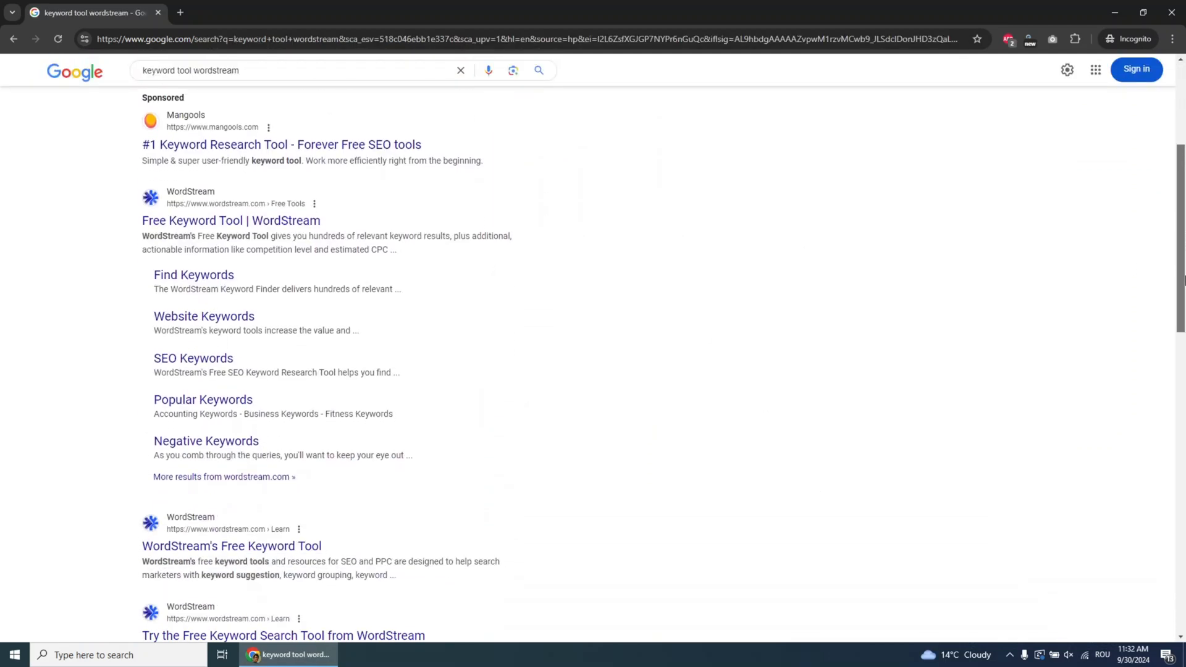
{"action": "scroll", "scroll_direction": "down", "scroll_amount": 3}
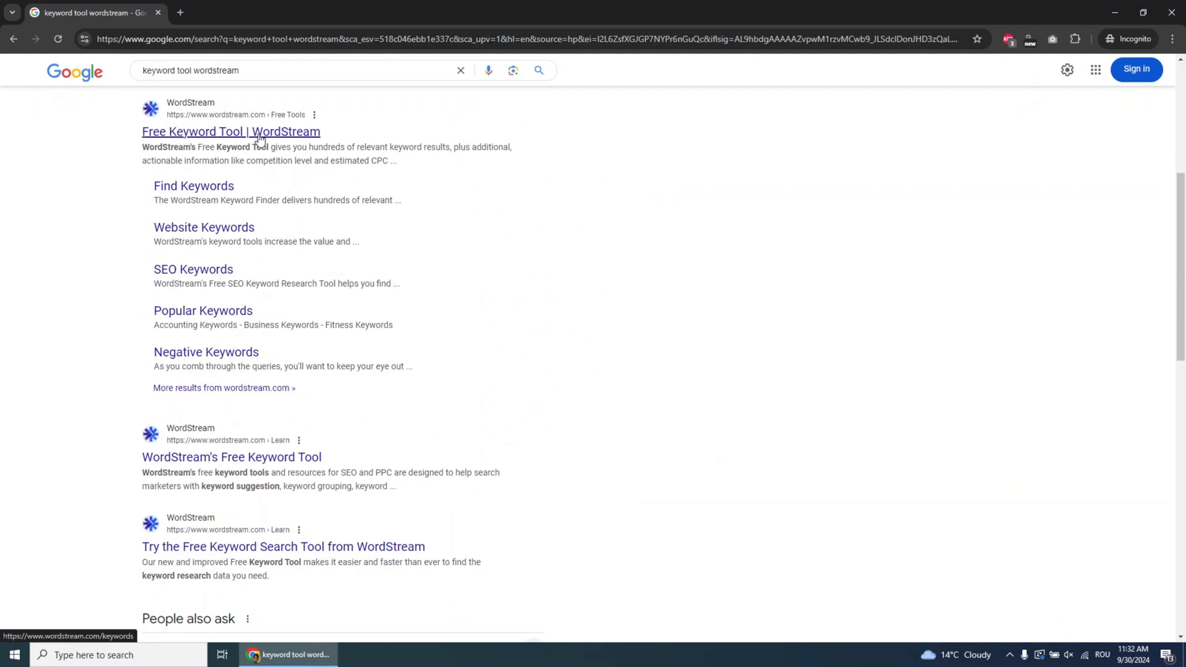
{"action": "left_click", "coordinate": [230, 132]}
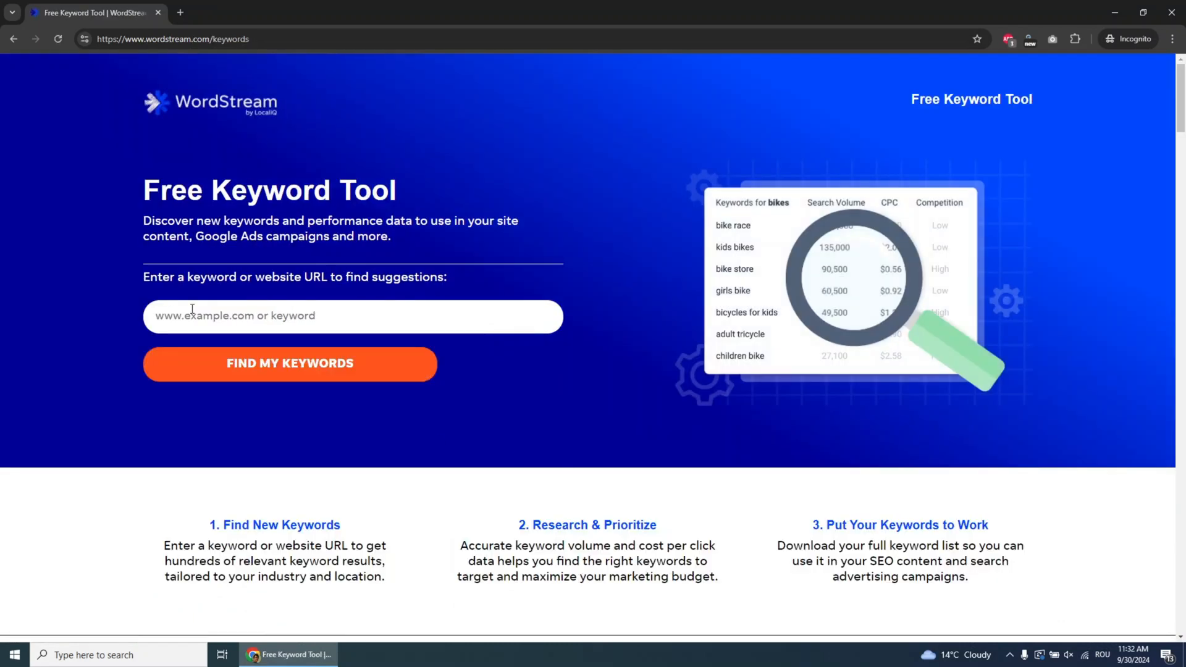
{"action": "type", "text": "keyword tool"}
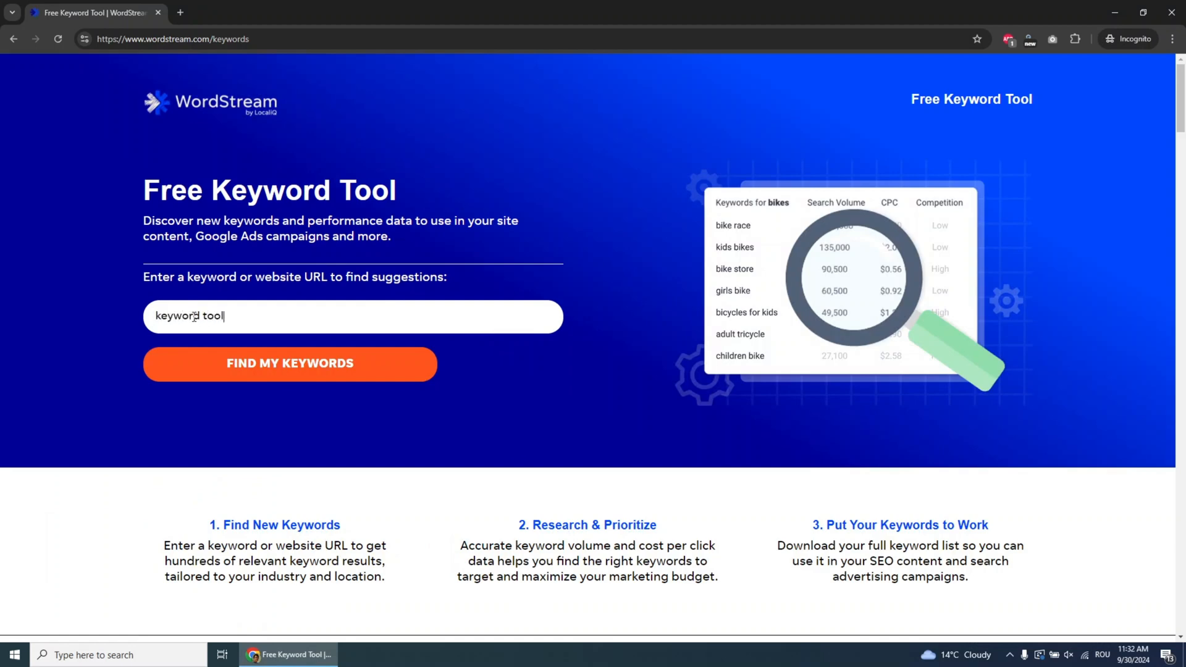
- Find keywords for 'keyword tool', keeping All Industries and United States, and get the results
{"action": "left_click", "coordinate": [289, 363]}
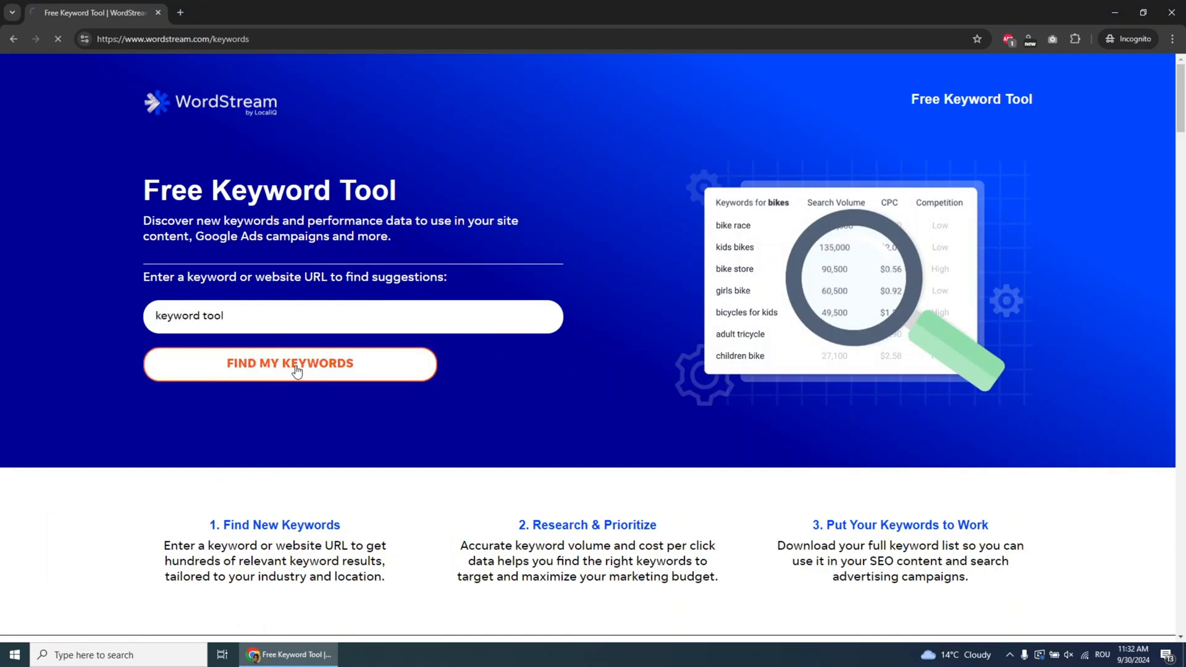
{"action": "left_click", "coordinate": [289, 363]}
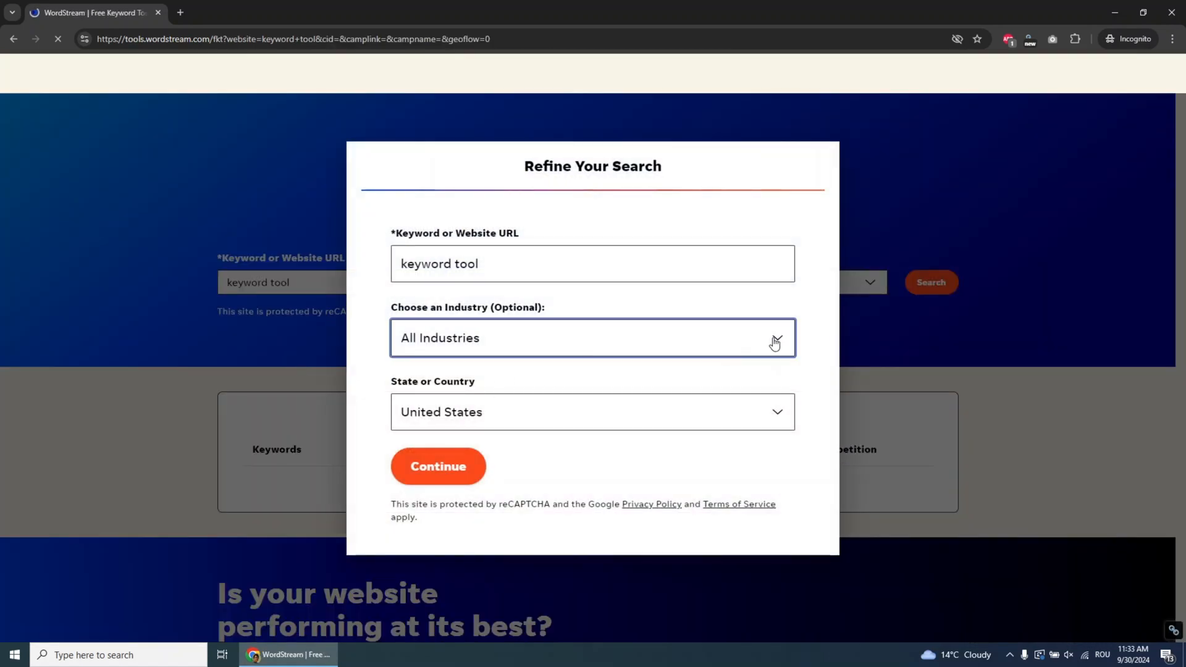
{"action": "left_click", "coordinate": [592, 338]}
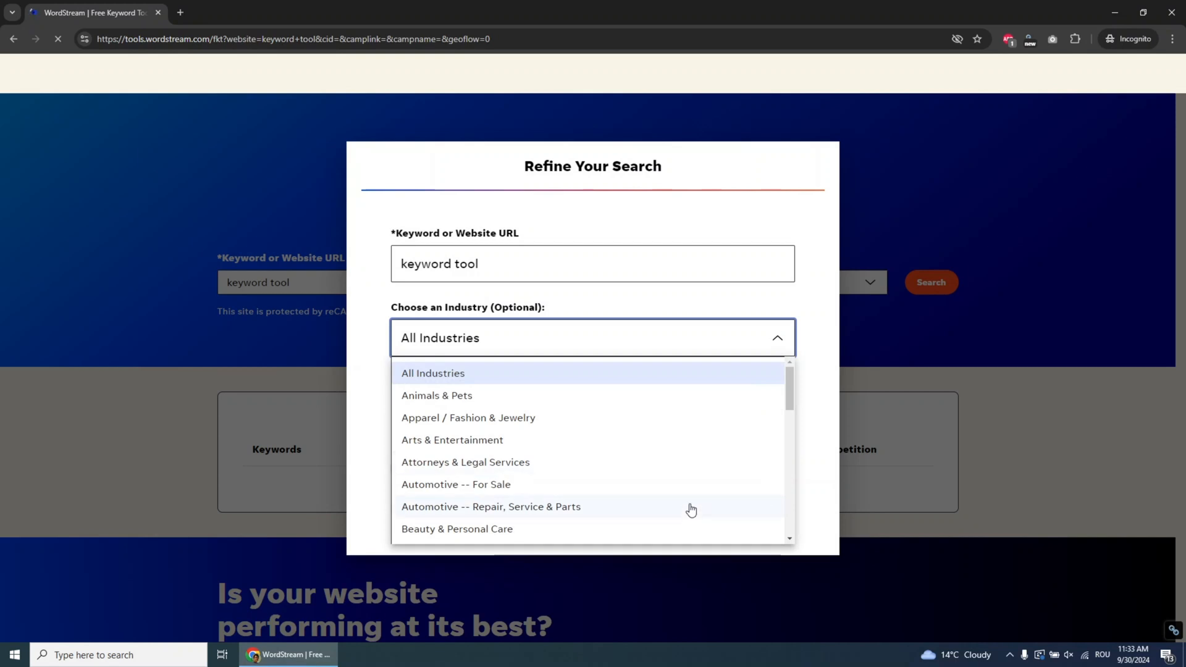
{"action": "scroll", "scroll_direction": "down", "scroll_amount": 3}
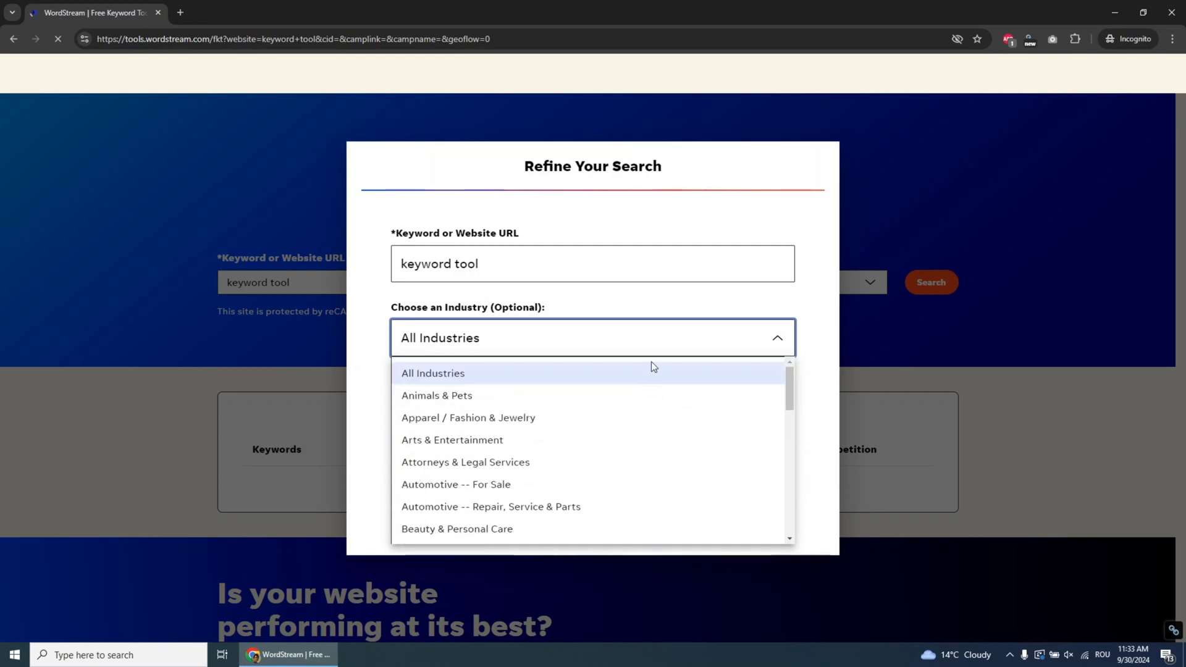
{"action": "left_click", "coordinate": [432, 373]}
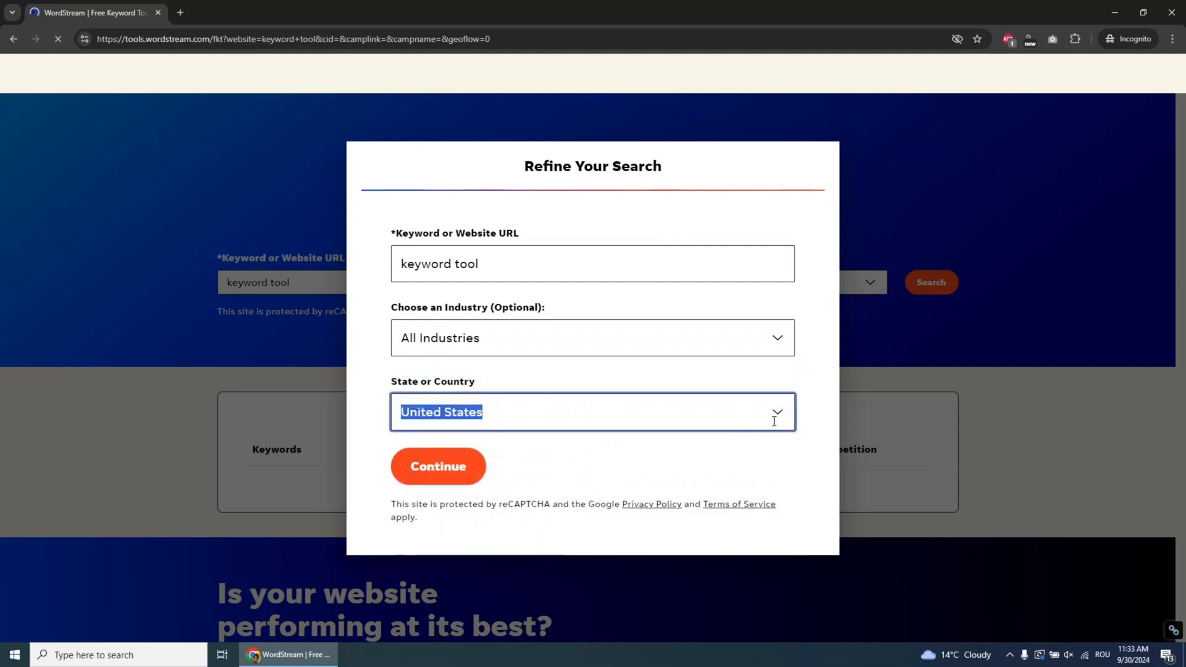
{"action": "mouse_move", "coordinate": [635, 404]}
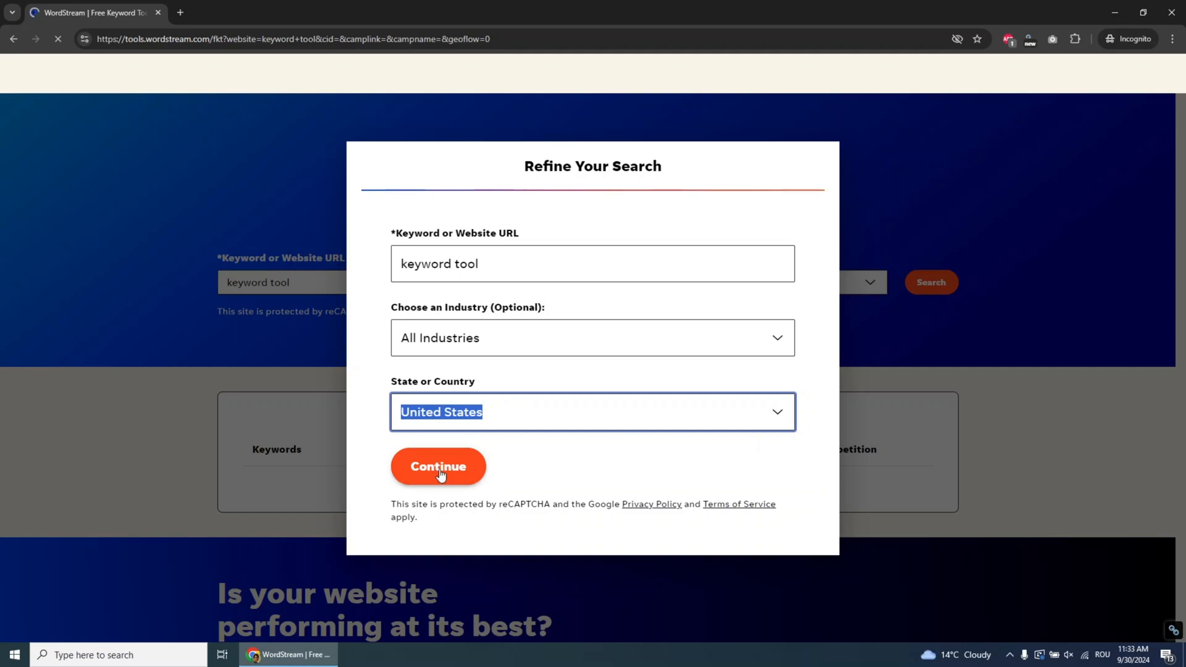
{"action": "left_click", "coordinate": [437, 466]}
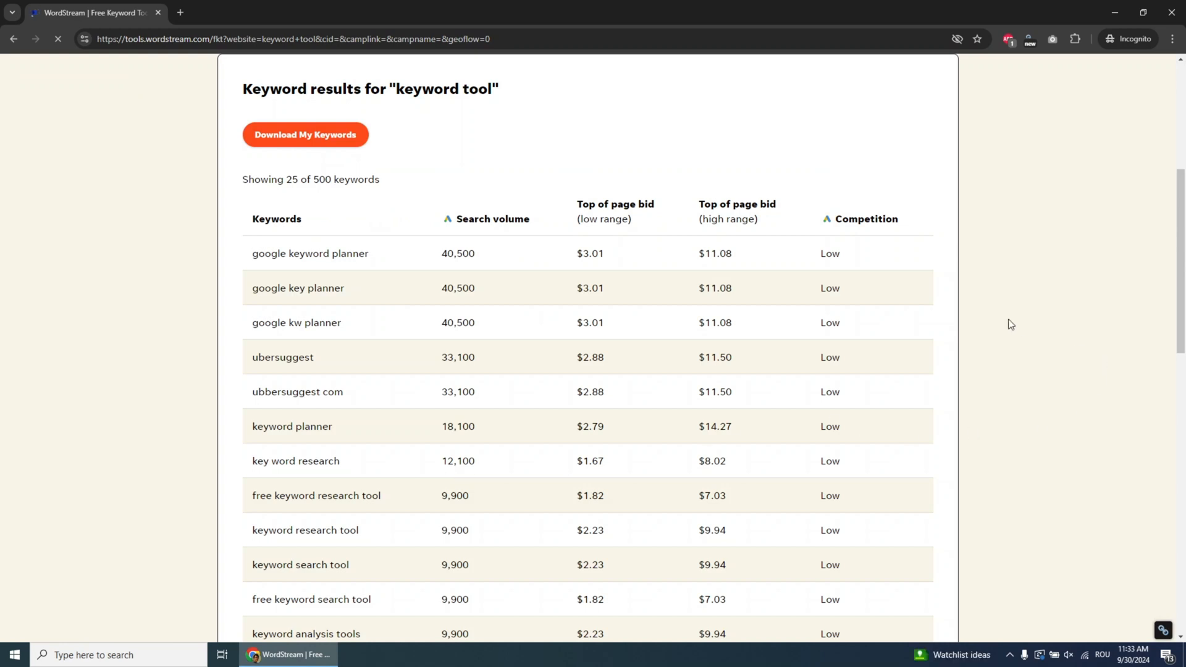
- Scroll WordStream's keyword results and bring up the Download Your Keywords email form
{"action": "scroll", "scroll_direction": "up", "scroll_amount": 3}
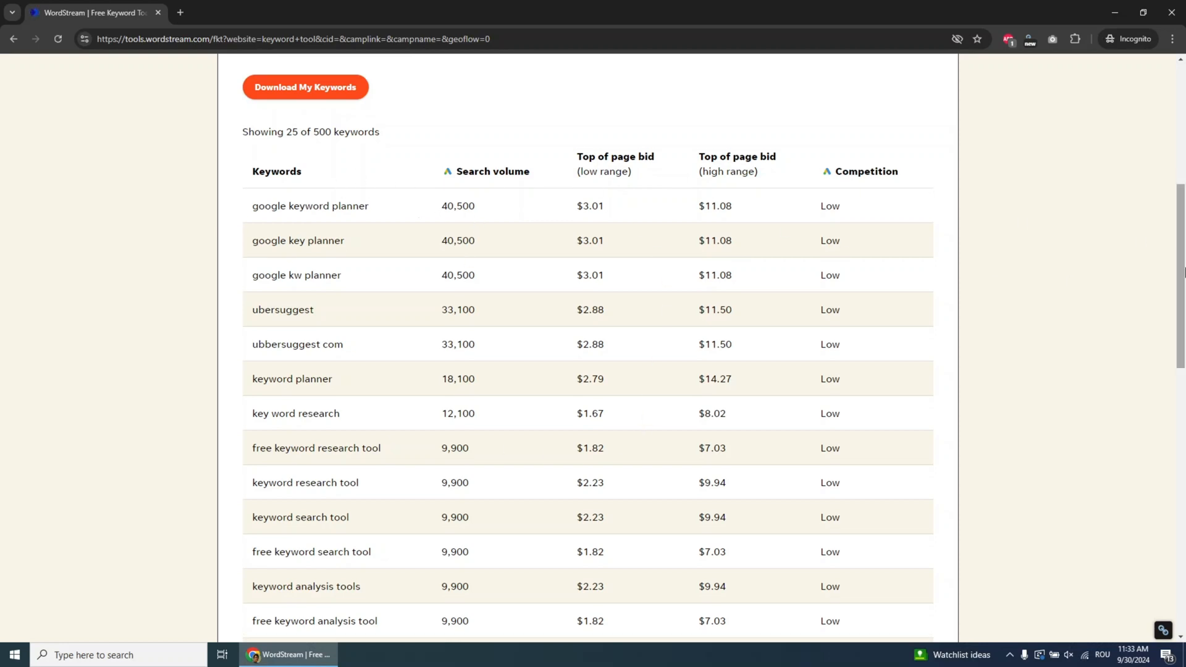
{"action": "scroll", "scroll_direction": "down", "scroll_amount": 3}
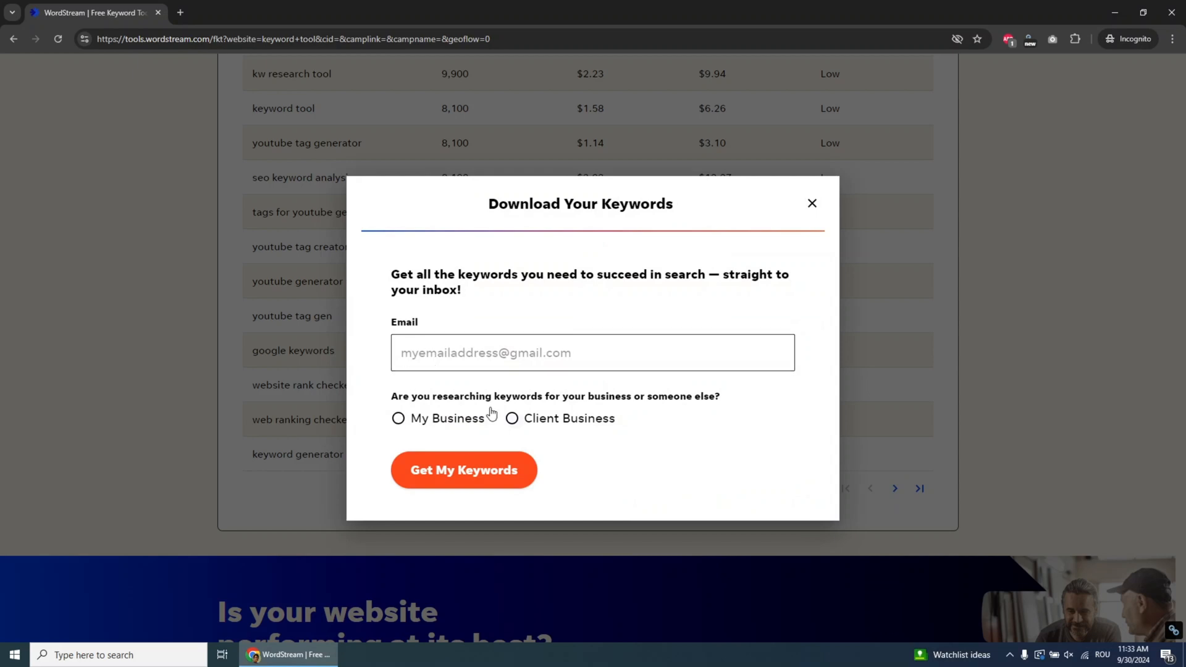
{"action": "left_click", "coordinate": [397, 419]}
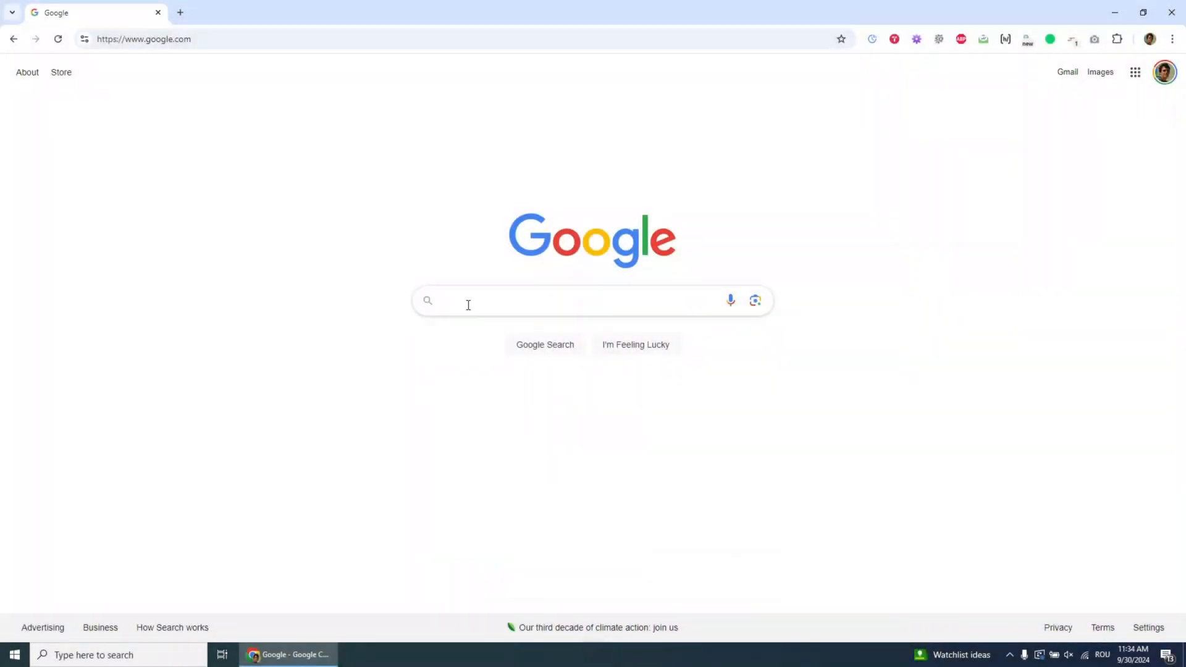
- Search Google for 'keyword surfer extension' and open Keyword Surfer's Chrome Web Store listing
{"action": "type", "text": "keyword surfer"}
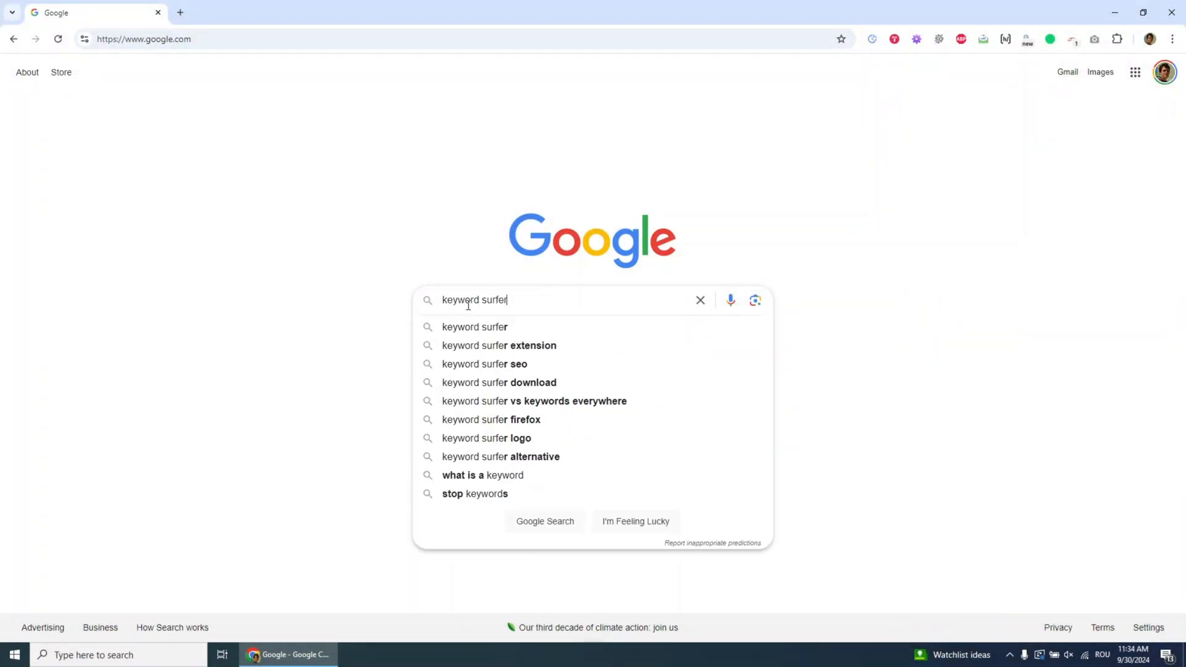
{"action": "left_click", "coordinate": [497, 346]}
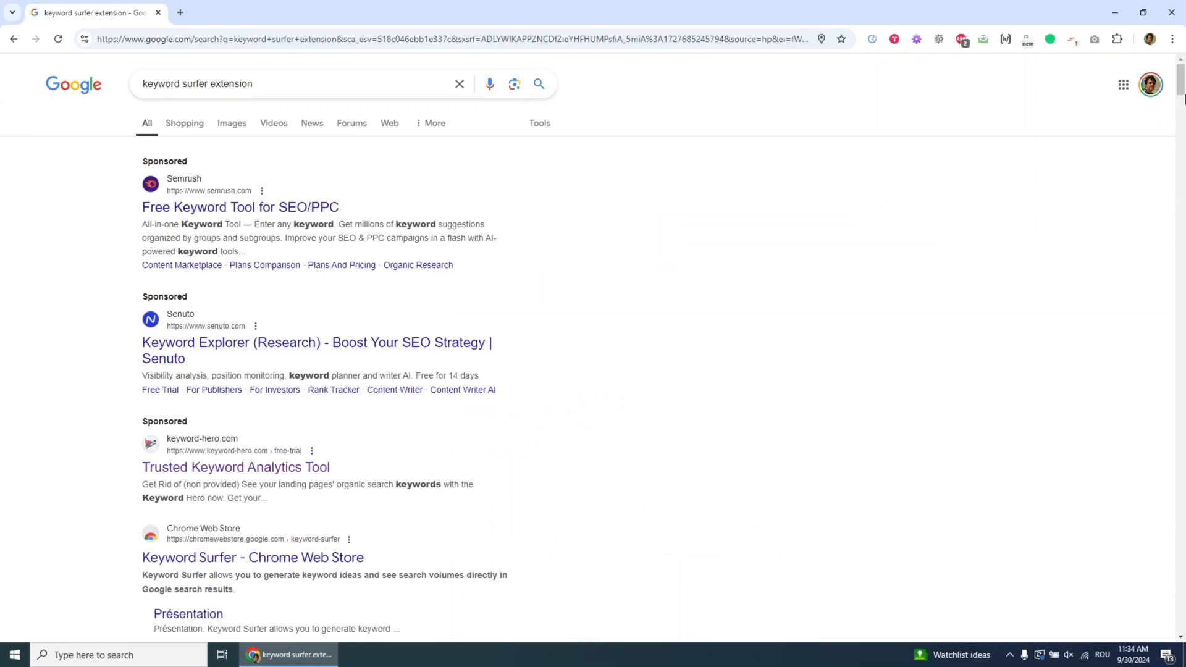
{"action": "scroll", "scroll_direction": "down", "scroll_amount": 3}
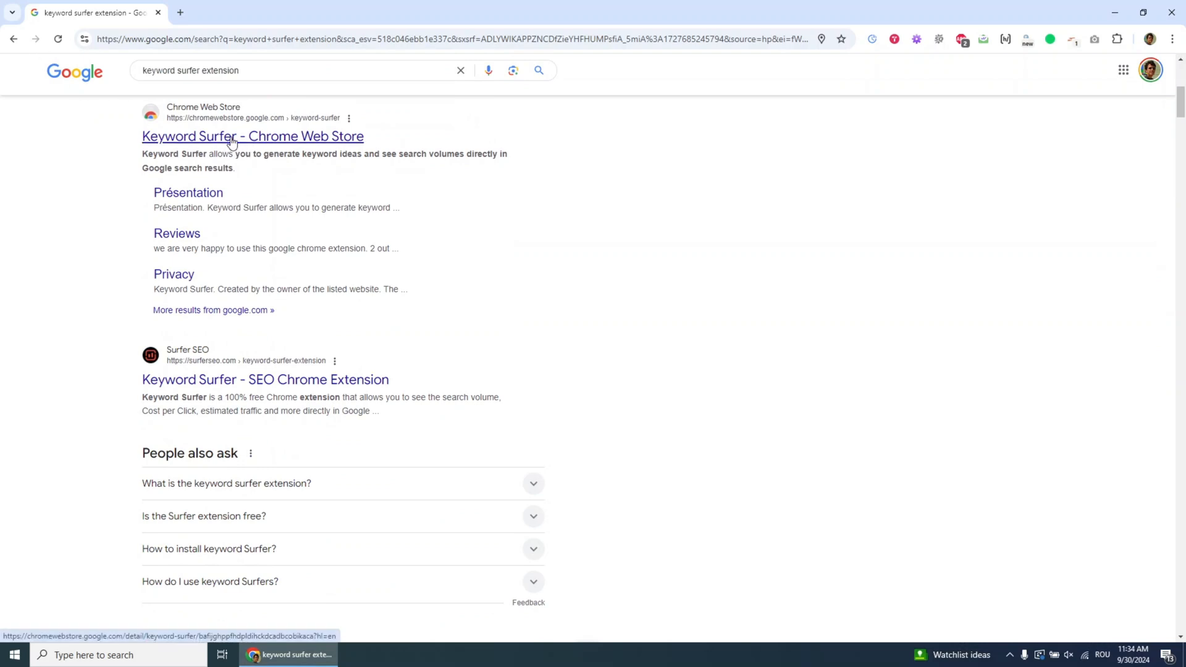
{"action": "left_click", "coordinate": [252, 136]}
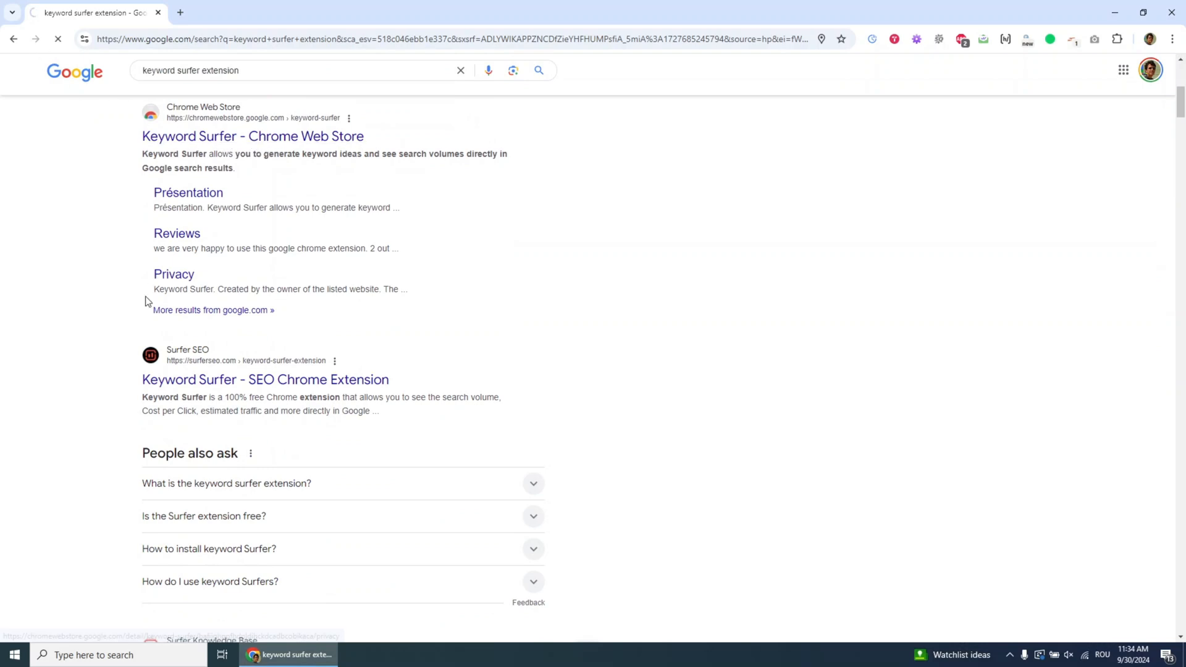
{"action": "left_click", "coordinate": [252, 136]}
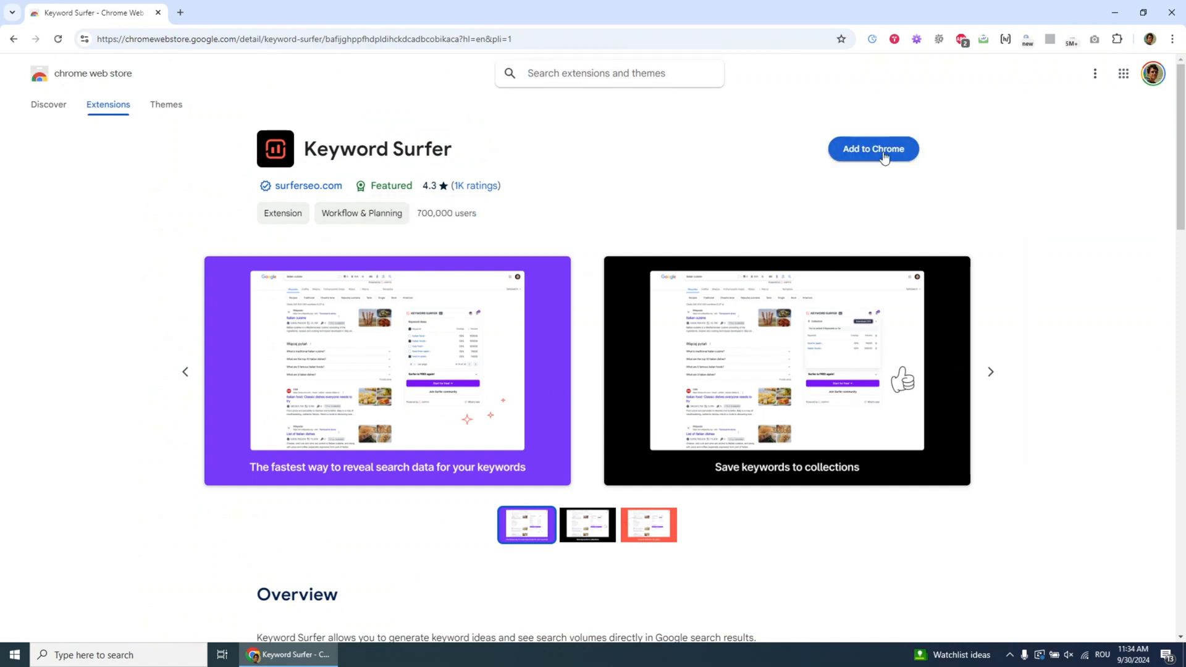
- Add the Keyword Surfer extension to Chrome and confirm the installation
{"action": "left_click", "coordinate": [873, 149]}
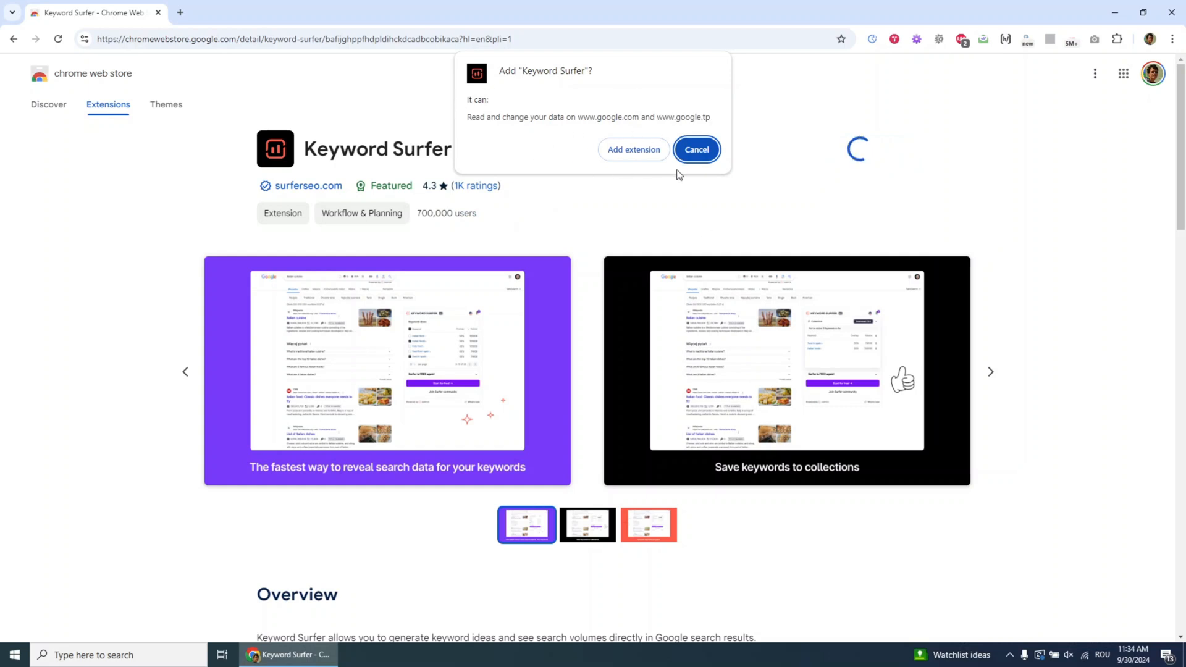
{"action": "left_click", "coordinate": [632, 149]}
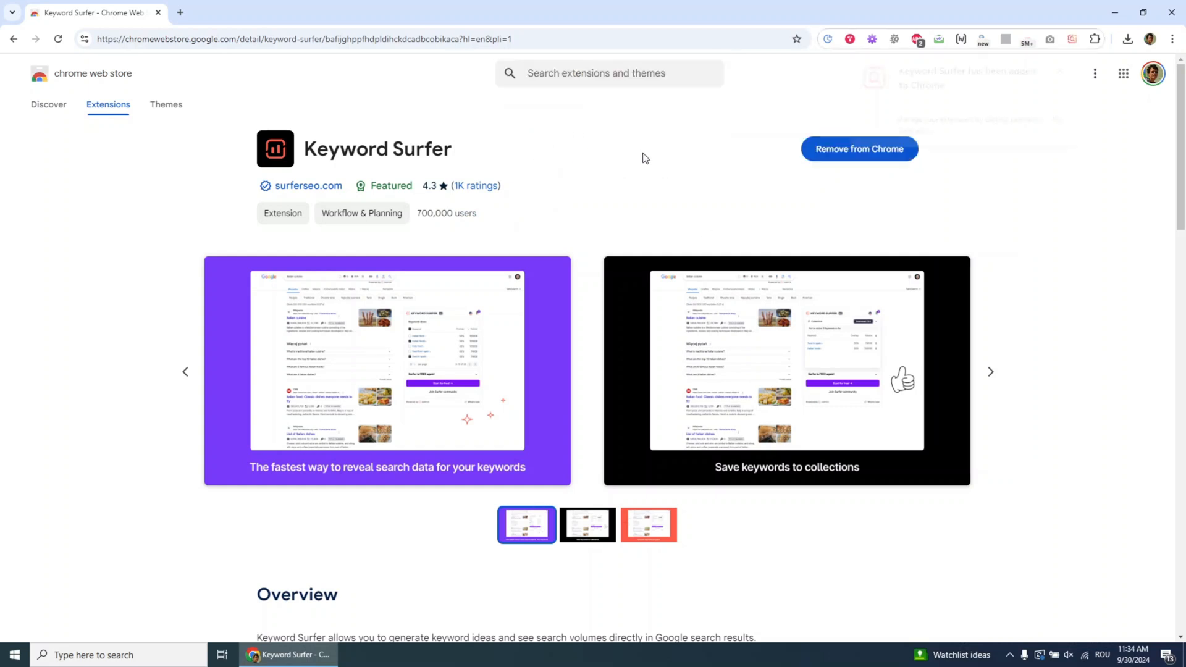
{"action": "left_click", "coordinate": [859, 148]}
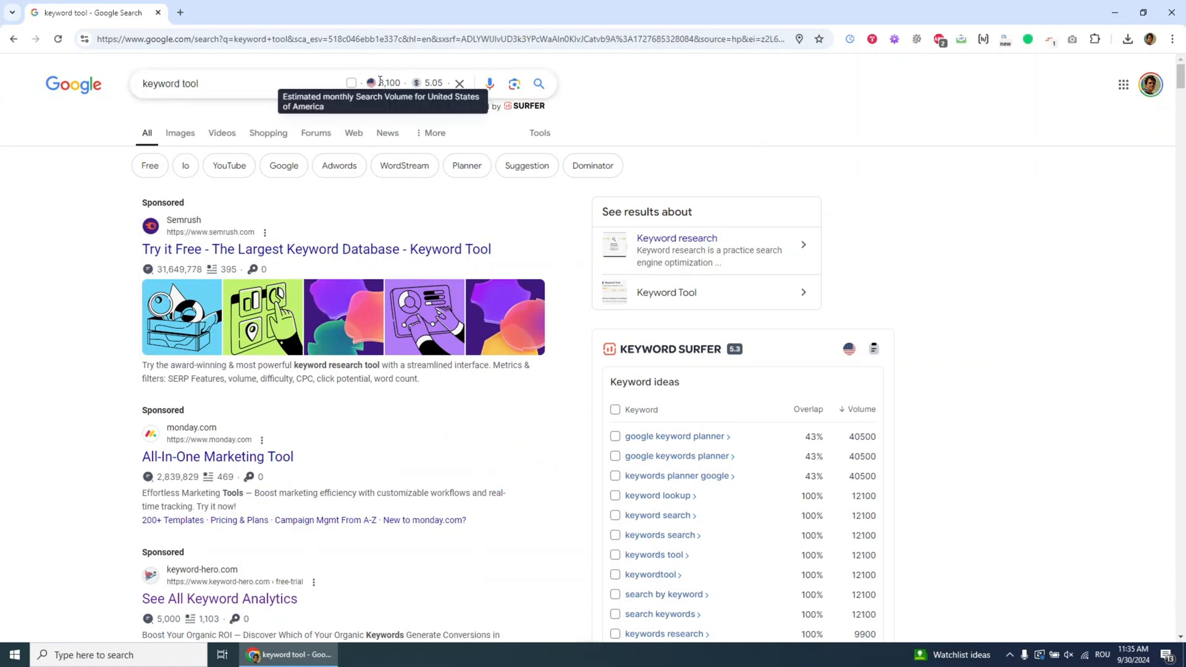
- Search Google for 'keyword tool' and page Keyword Surfer's ideas forward to results 41–60 of 84
{"action": "double_click", "coordinate": [389, 83]}
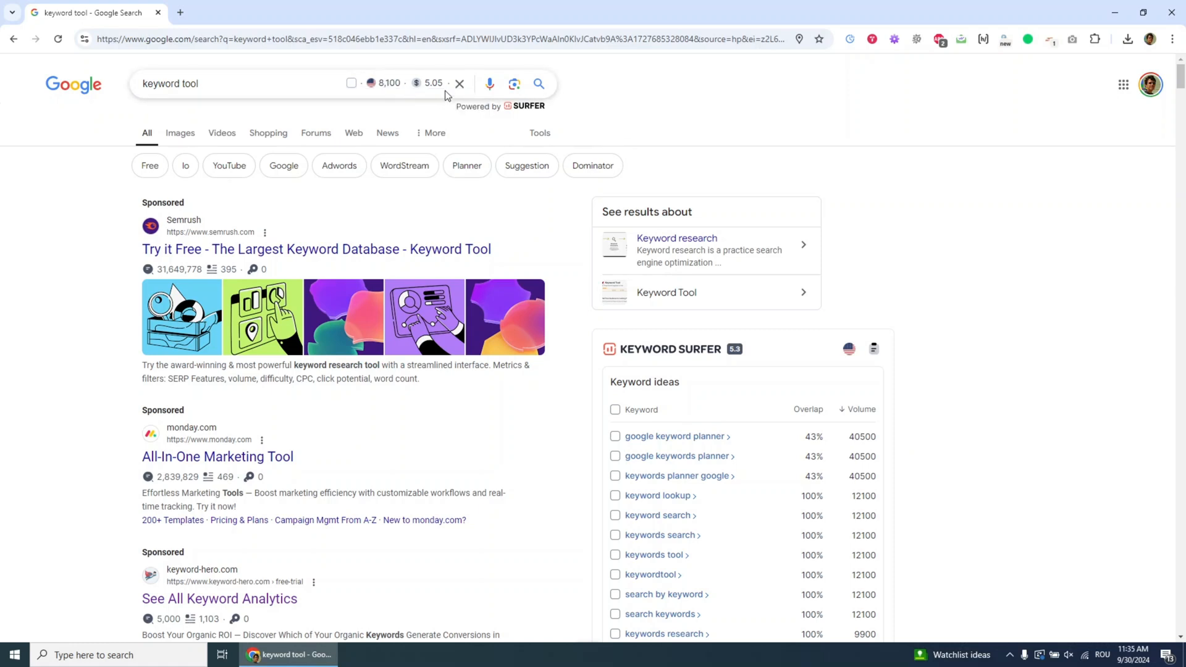
{"action": "mouse_move", "coordinate": [526, 110]}
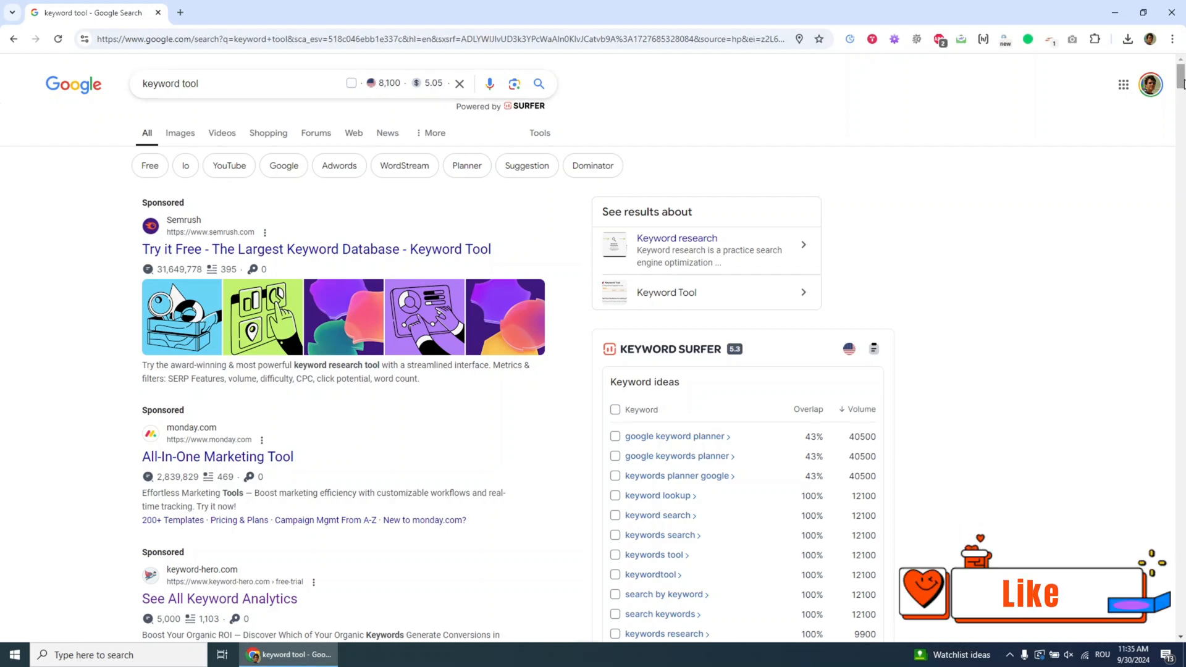
{"action": "scroll", "scroll_direction": "down", "scroll_amount": 3}
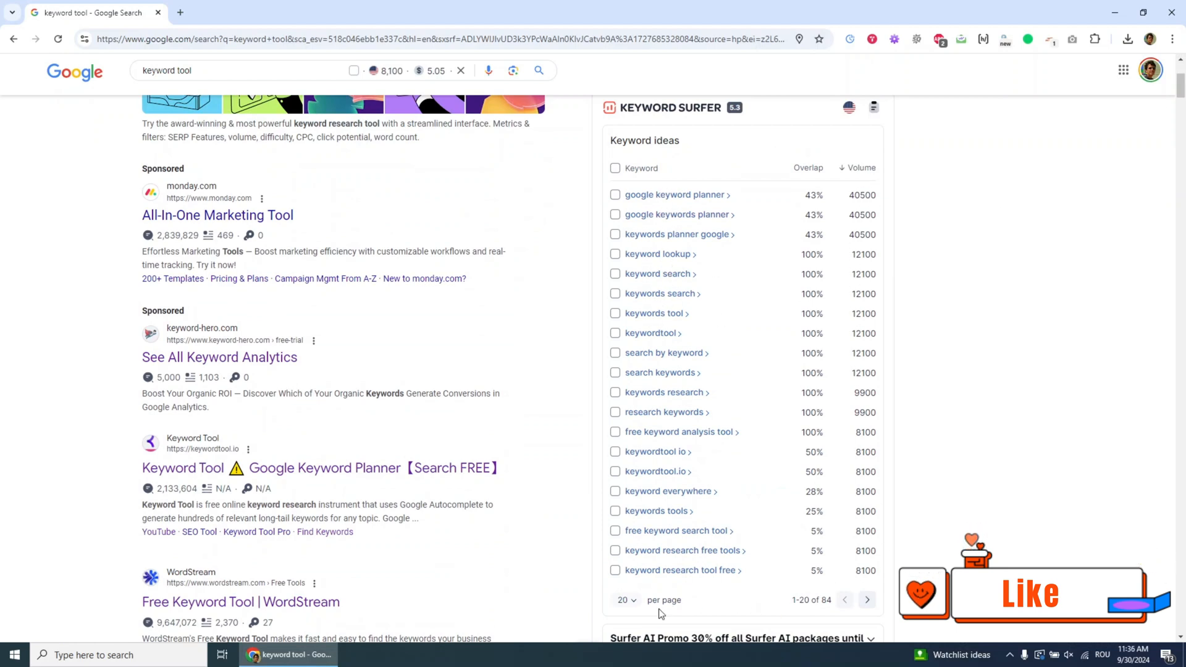
{"action": "left_click", "coordinate": [867, 600]}
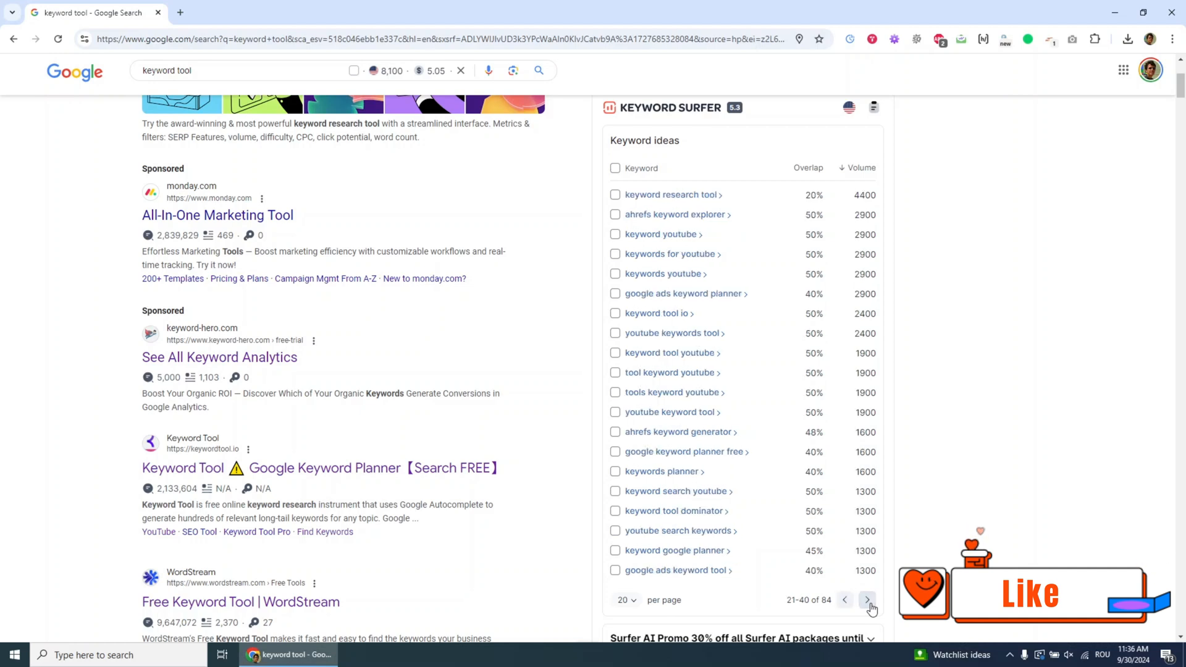
{"action": "left_click", "coordinate": [867, 600]}
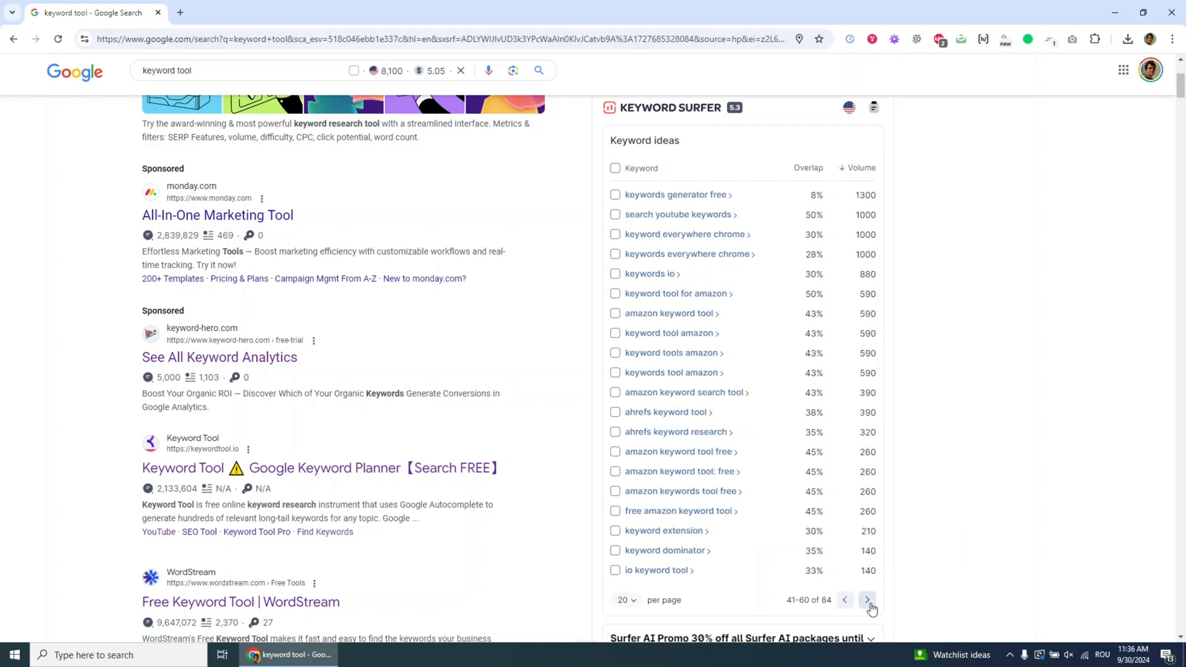
{"action": "mouse_move", "coordinate": [956, 586]}
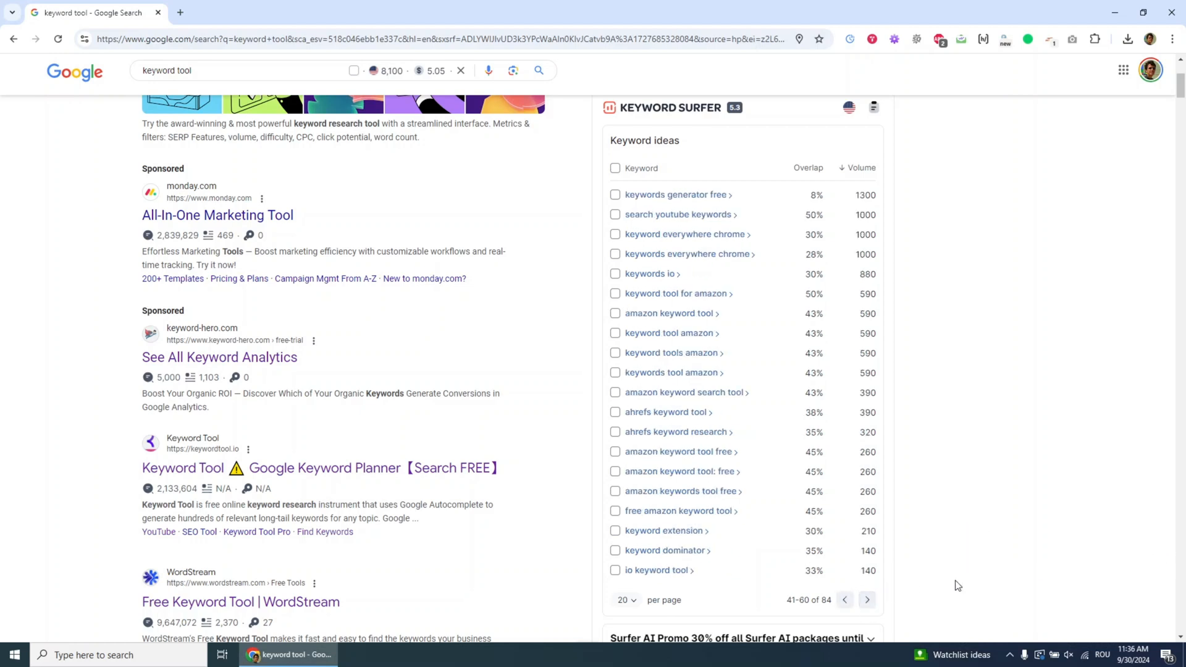
- Change Keyword Surfer's volume country to United Kingdom by searching 'uni' in the country list
{"action": "left_click", "coordinate": [848, 108]}
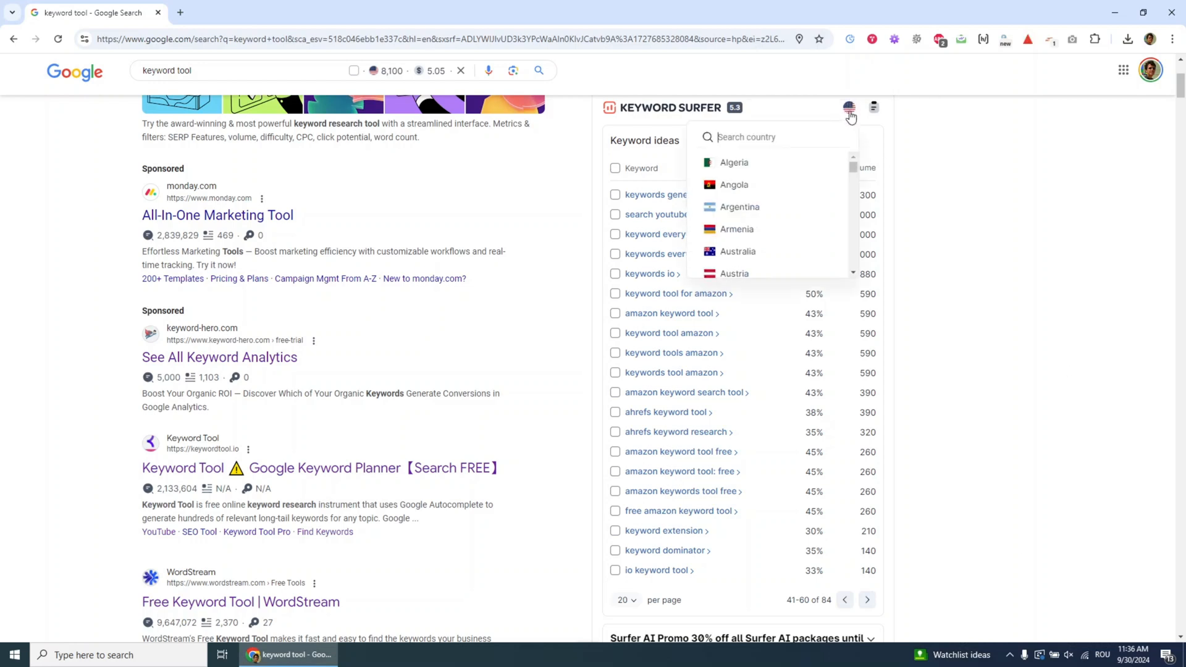
{"action": "left_click", "coordinate": [771, 137]}
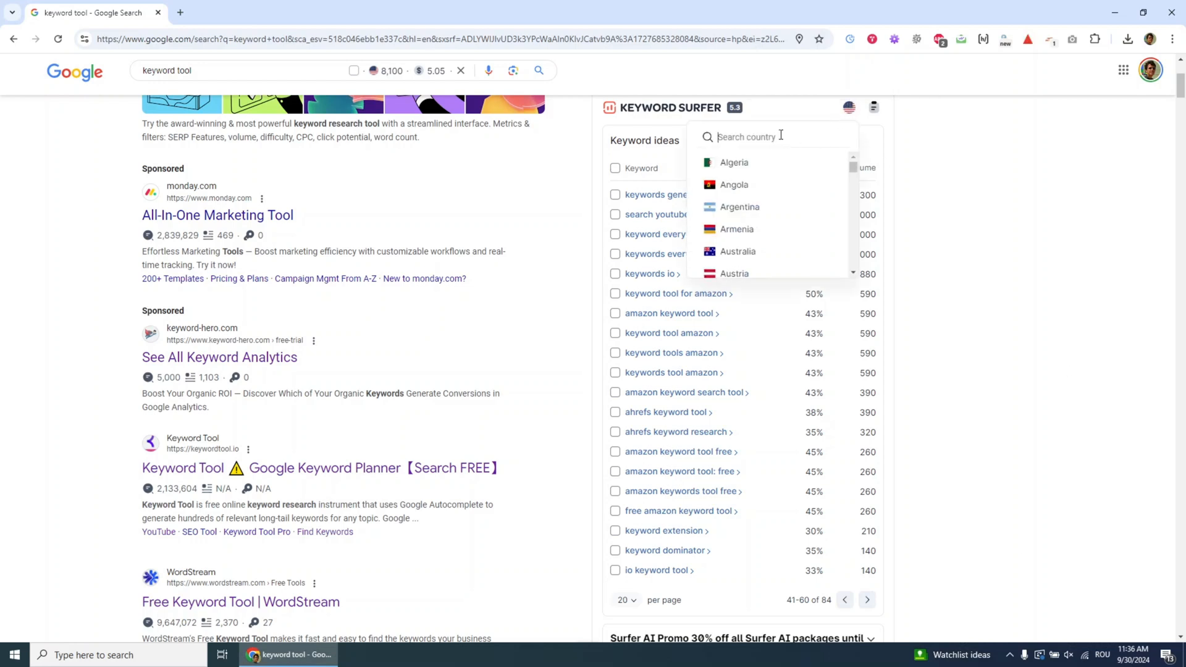
{"action": "type", "text": "uni"}
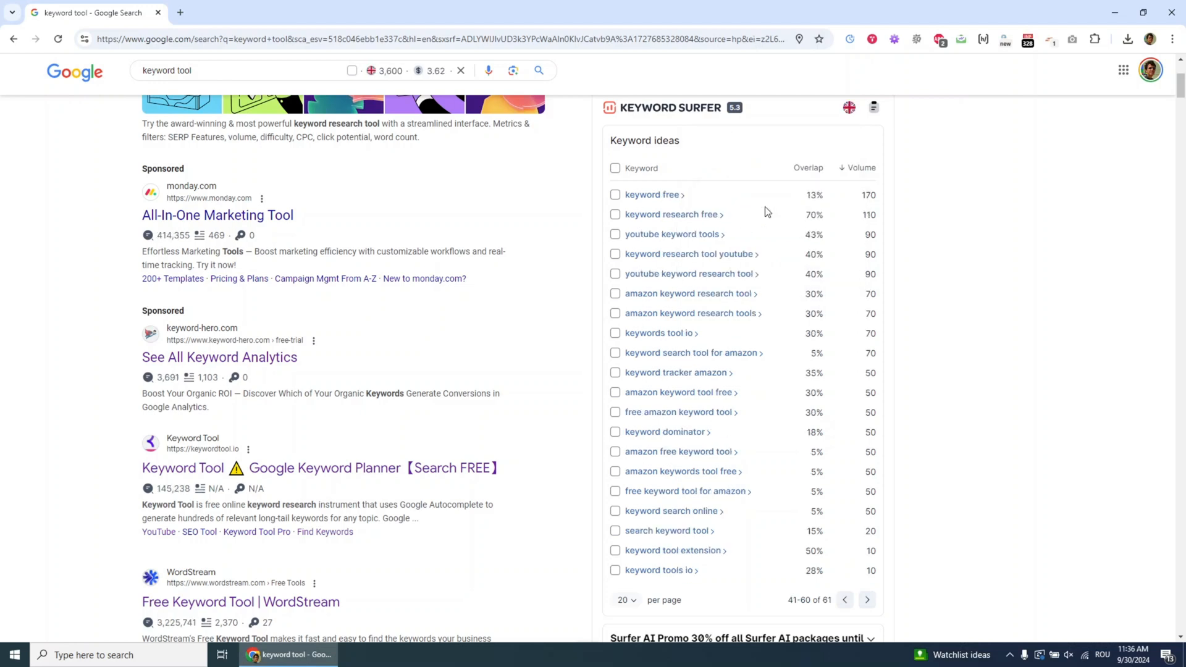
{"action": "scroll", "scroll_direction": "up", "scroll_amount": 3}
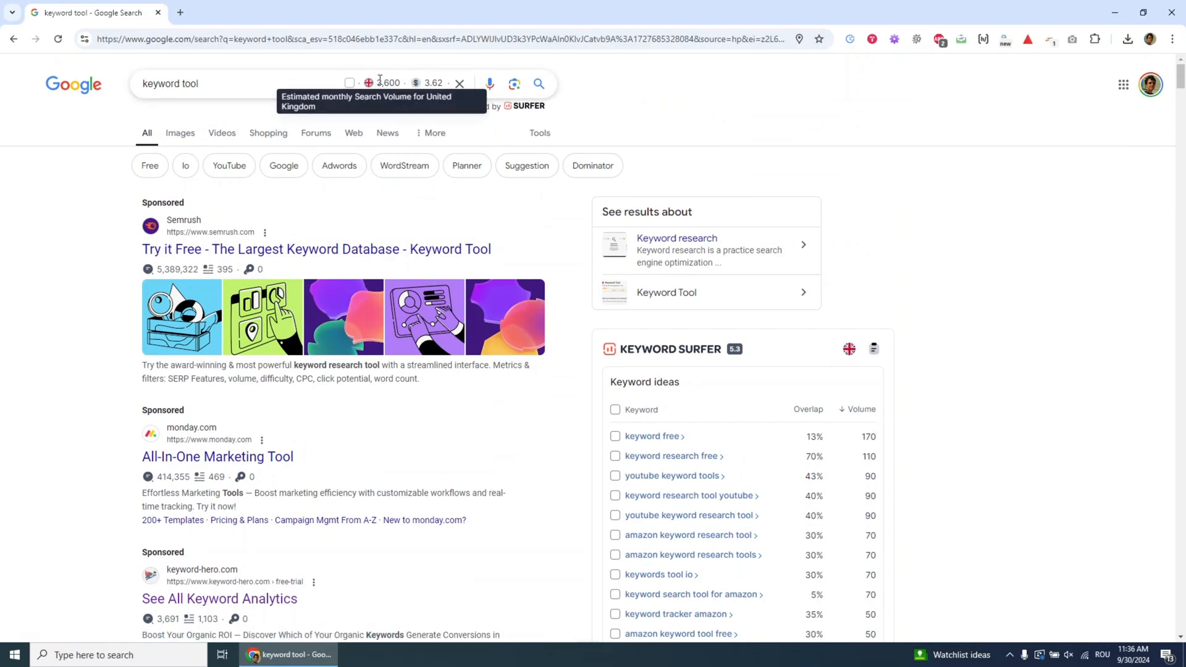
- Sort the UK keyword ideas by highest volume and bring up the empty keyword collection
{"action": "scroll", "scroll_direction": "down", "scroll_amount": 3}
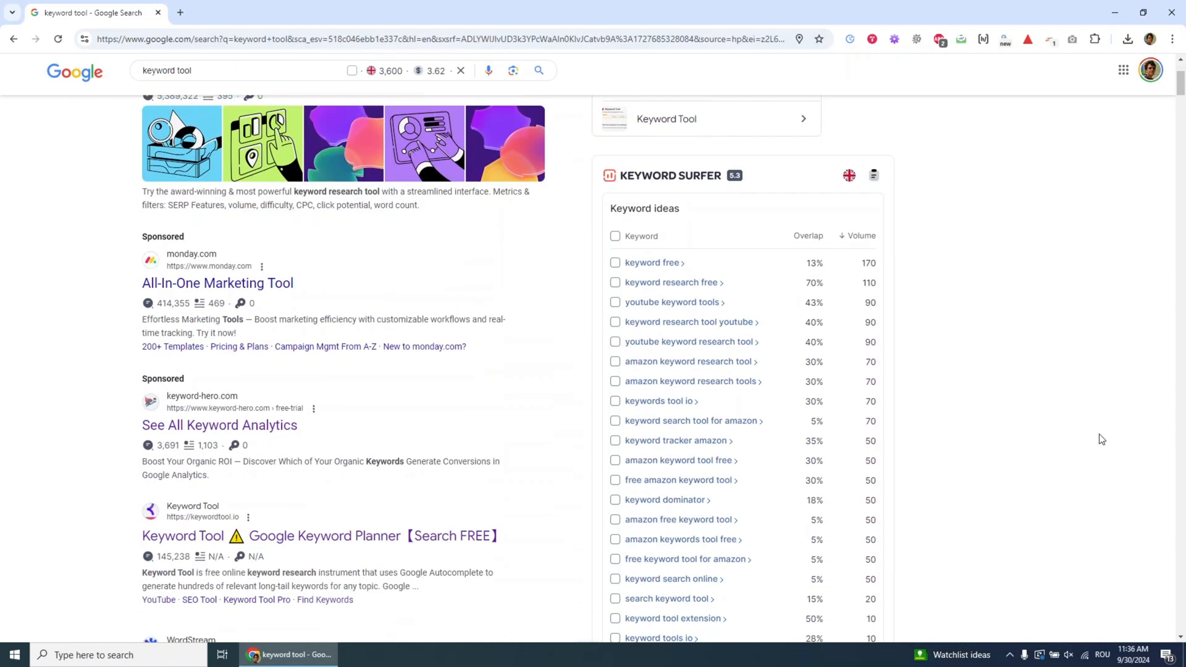
{"action": "scroll", "scroll_direction": "down", "scroll_amount": 3}
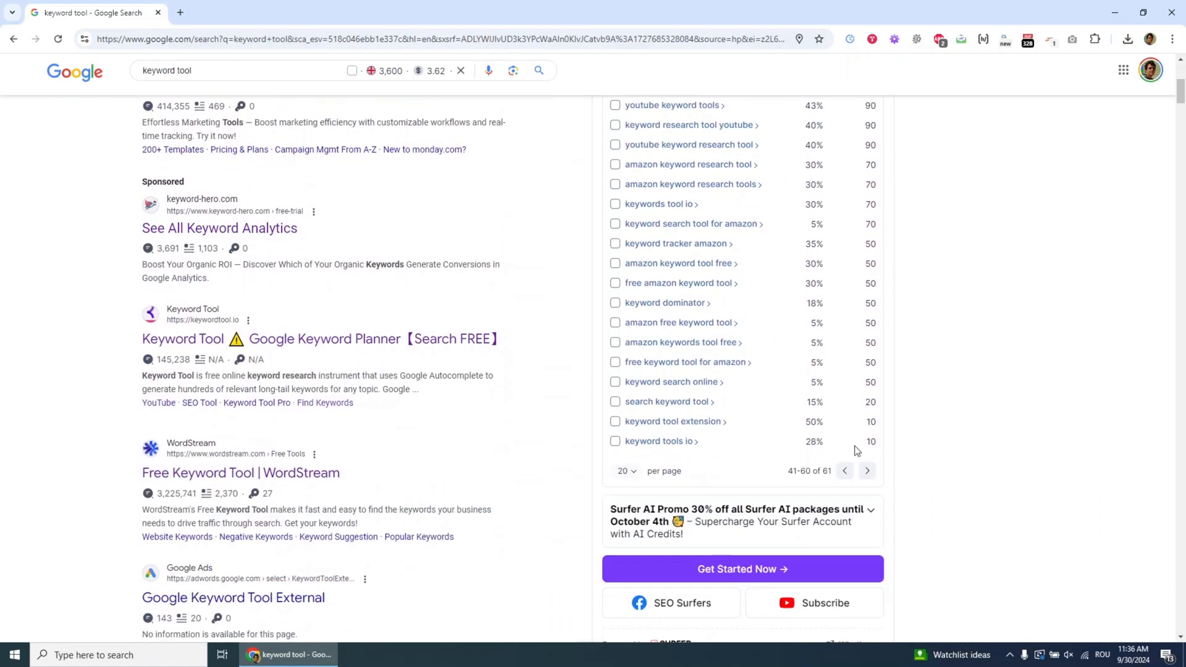
{"action": "left_click", "coordinate": [844, 470]}
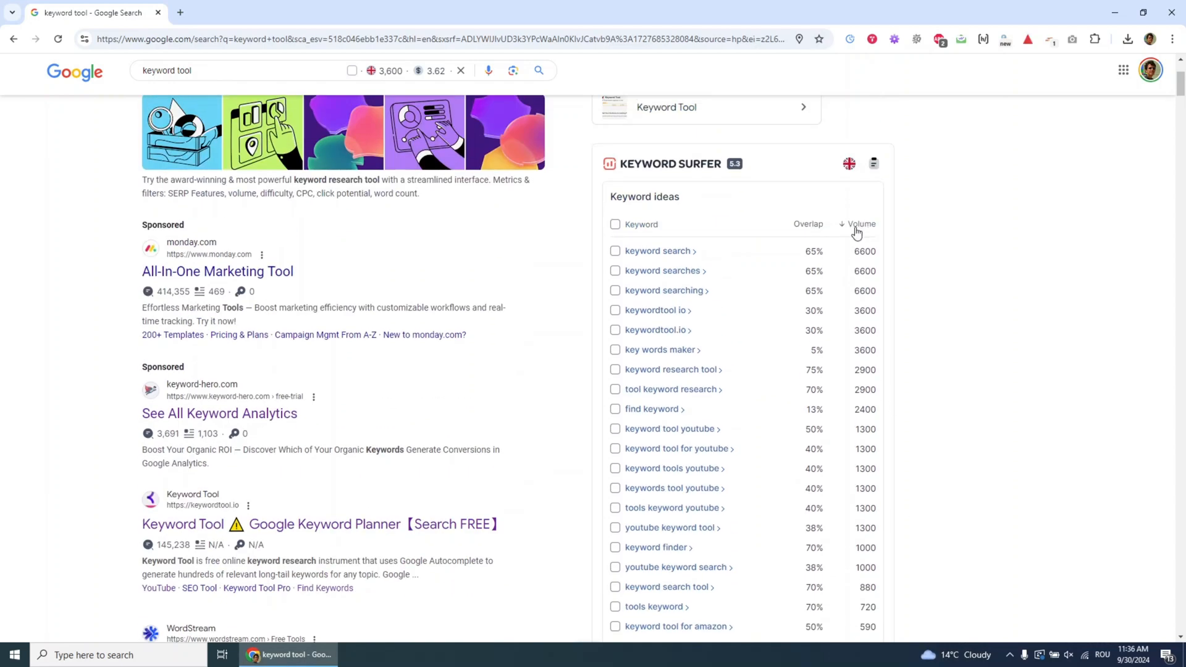
{"action": "mouse_move", "coordinate": [943, 296]}
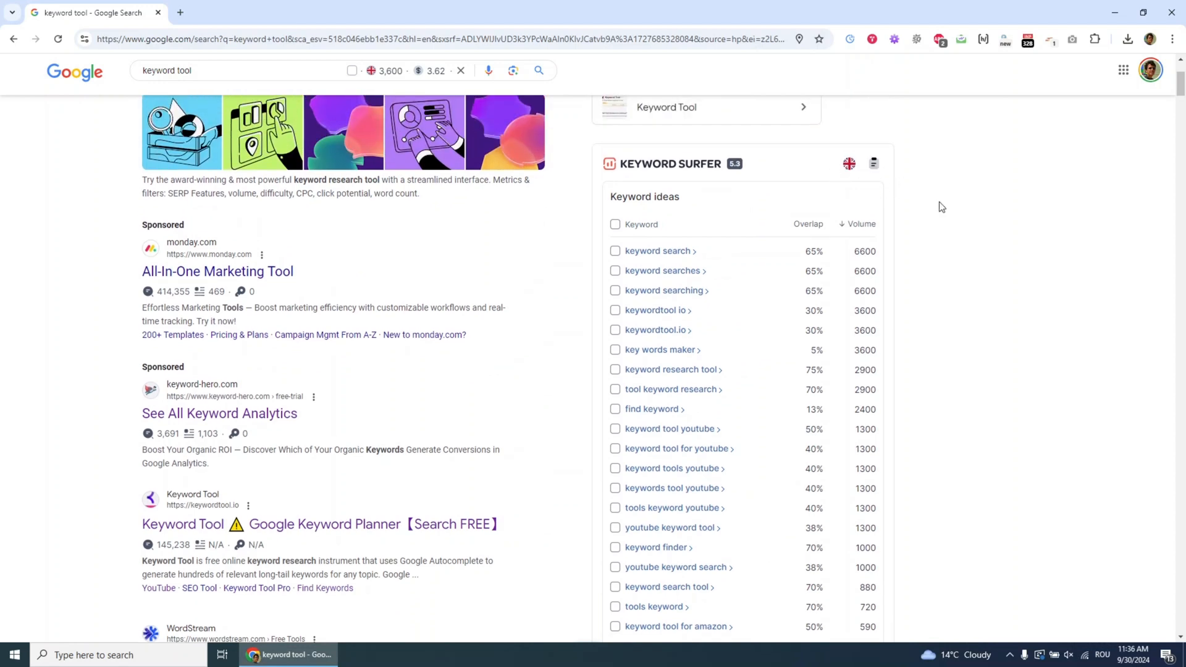
{"action": "scroll", "scroll_direction": "down", "scroll_amount": 3}
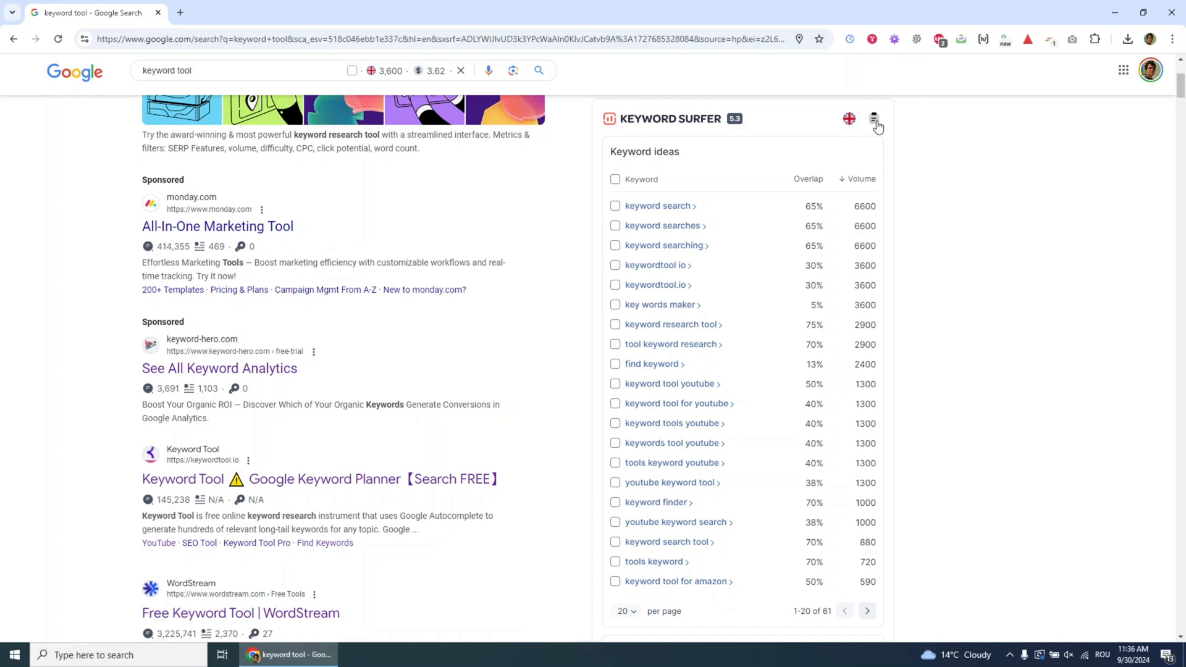
{"action": "left_click", "coordinate": [874, 120]}
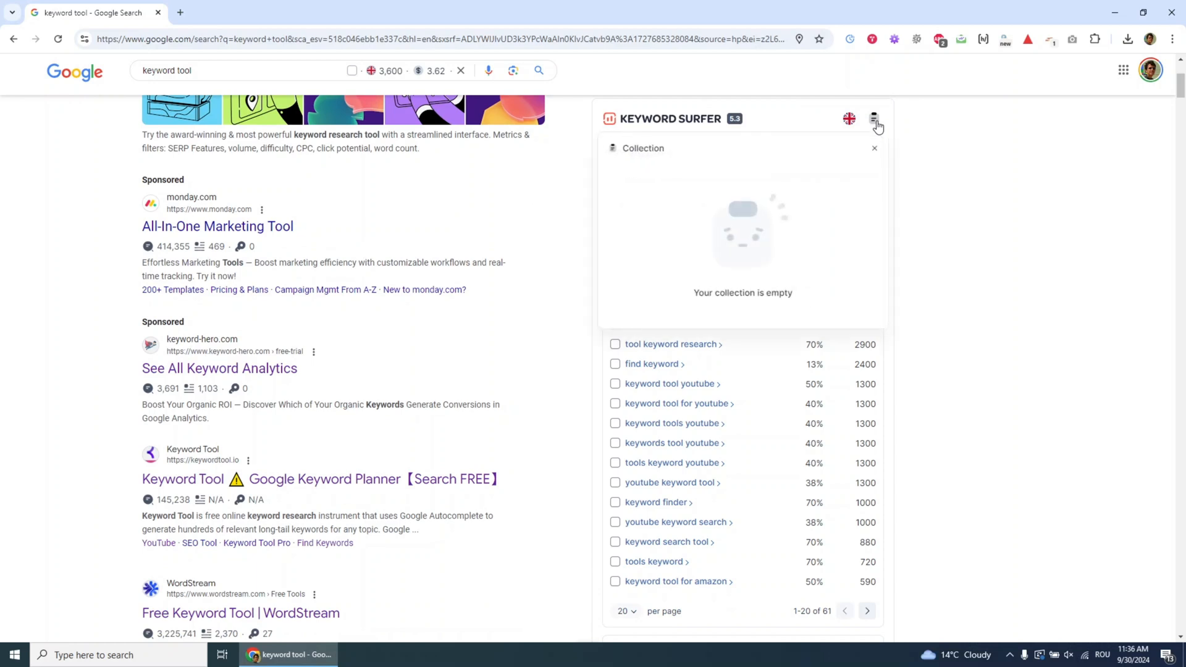